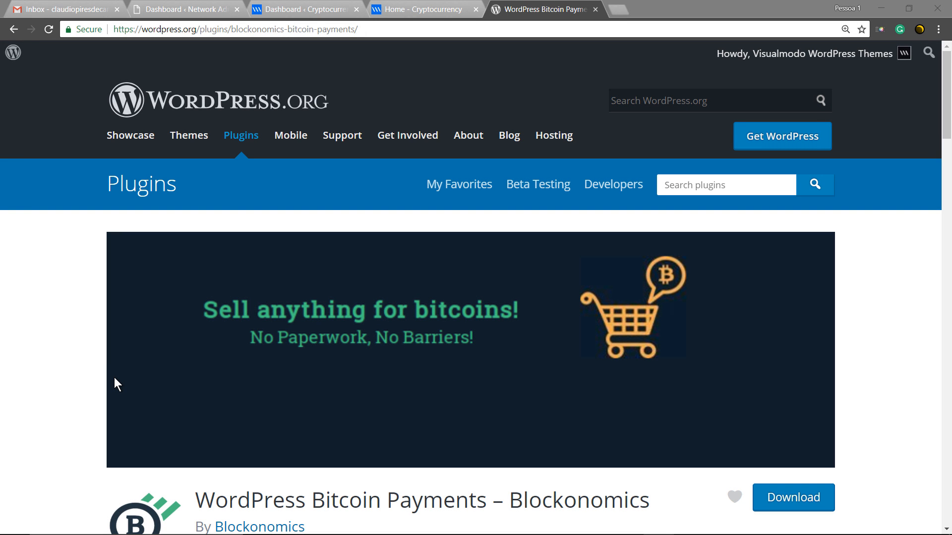
mouse_move(114, 380)
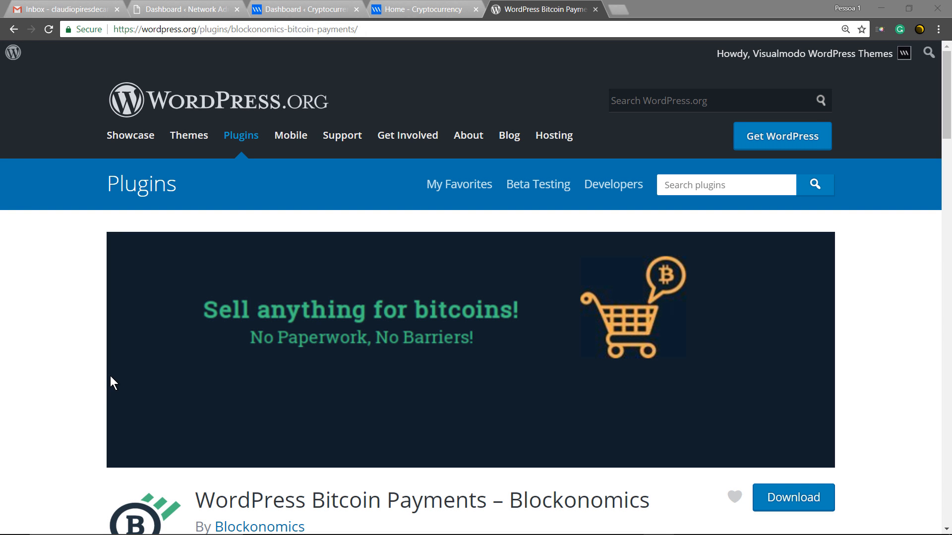
mouse_move(18, 363)
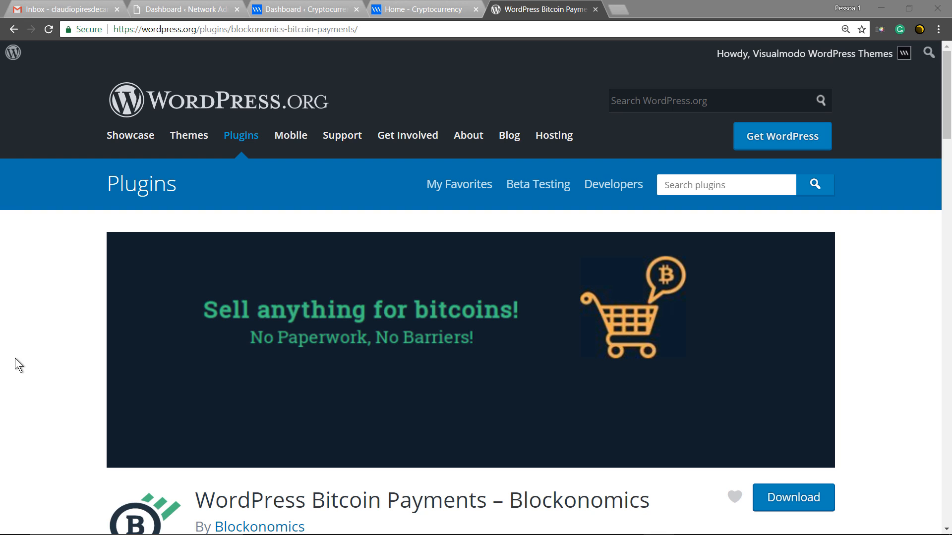
mouse_move(23, 353)
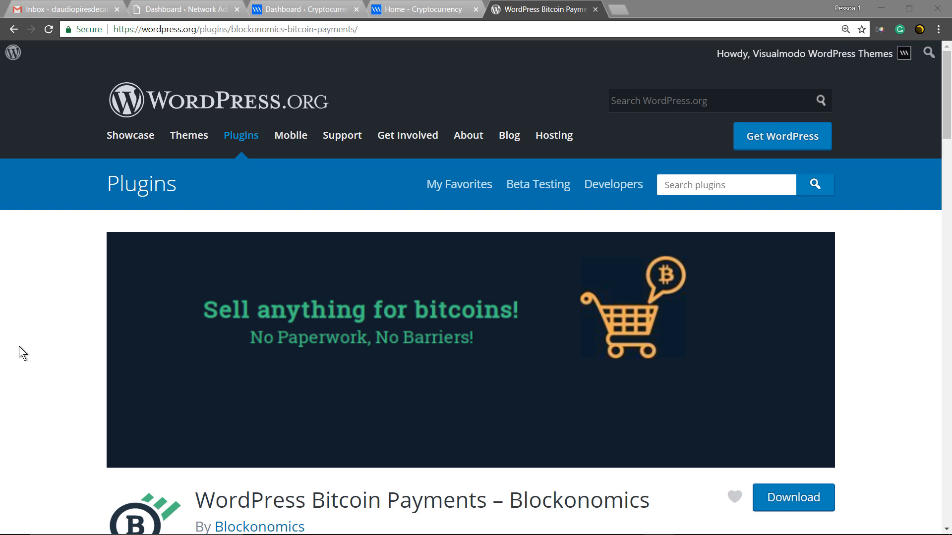
mouse_move(881, 315)
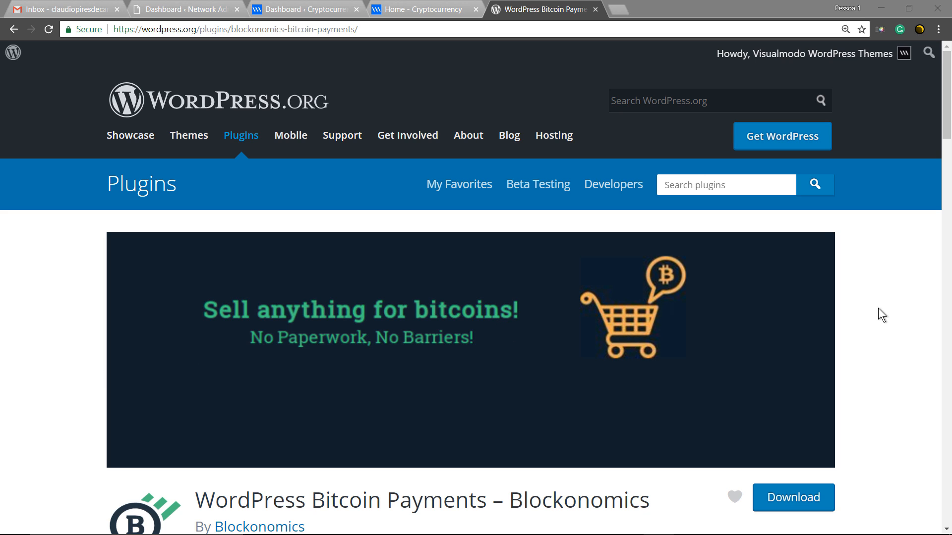
mouse_move(926, 115)
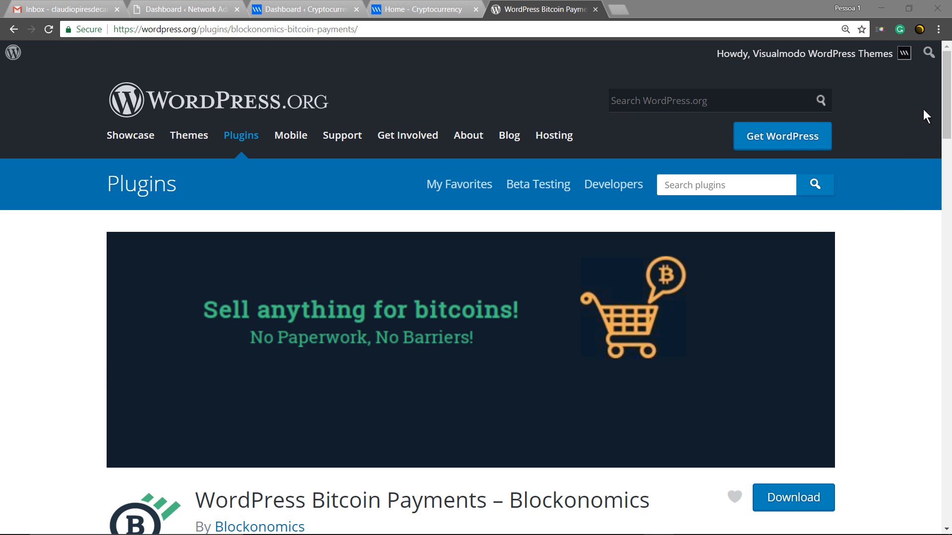
Step: Mark the Blockonomics plugin as a favourite via the heart icon beside Download
scroll(down, 3)
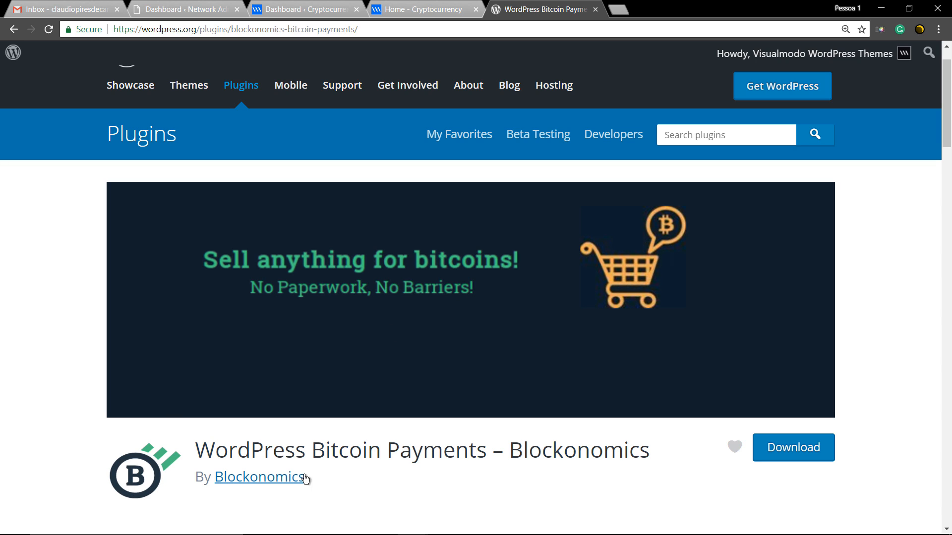
mouse_move(682, 469)
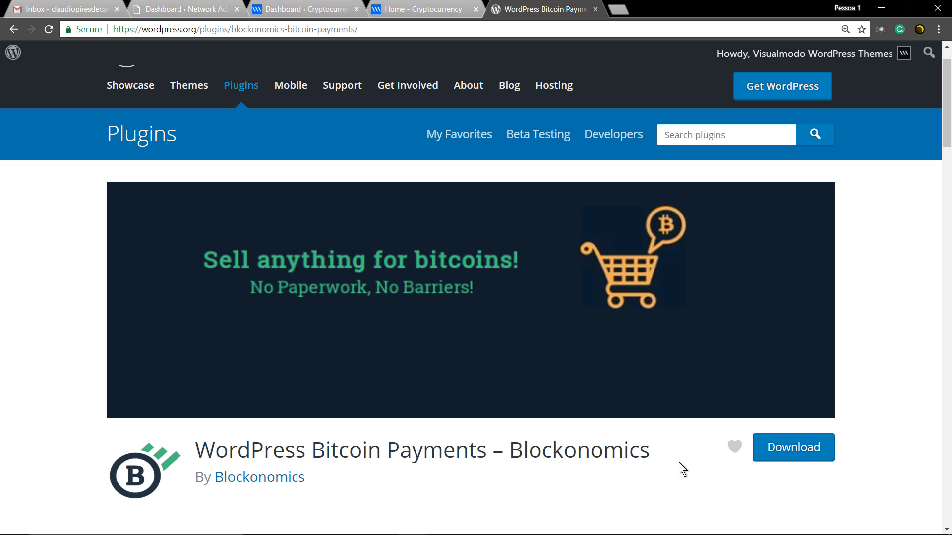
mouse_move(734, 447)
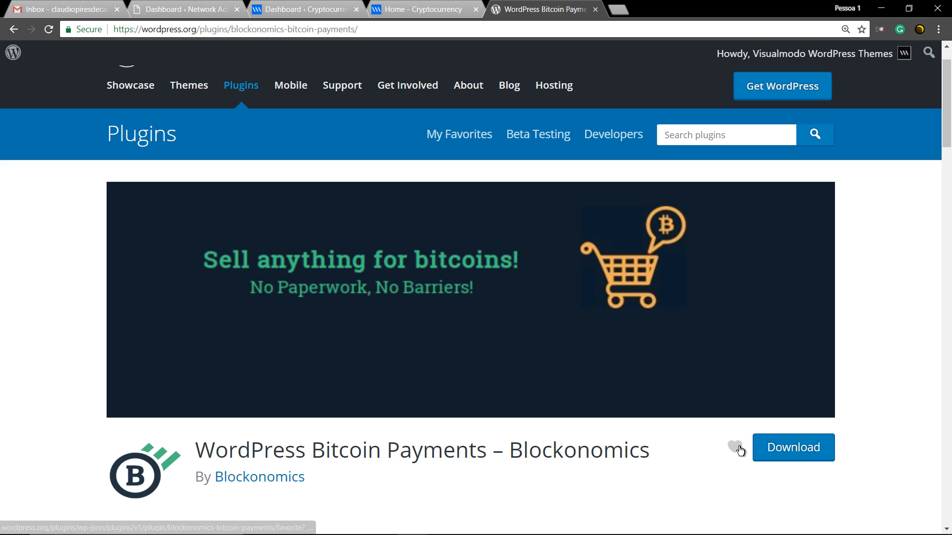
click(735, 447)
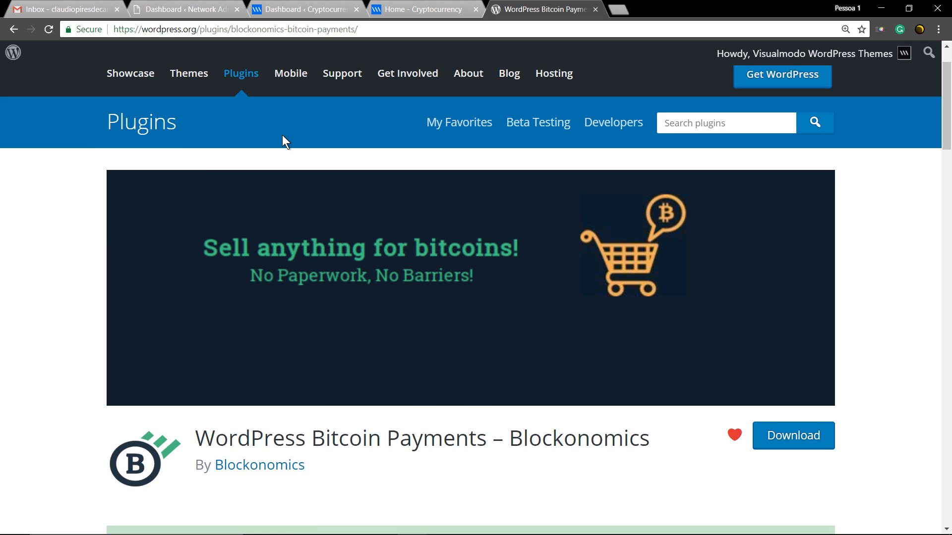
mouse_move(528, 312)
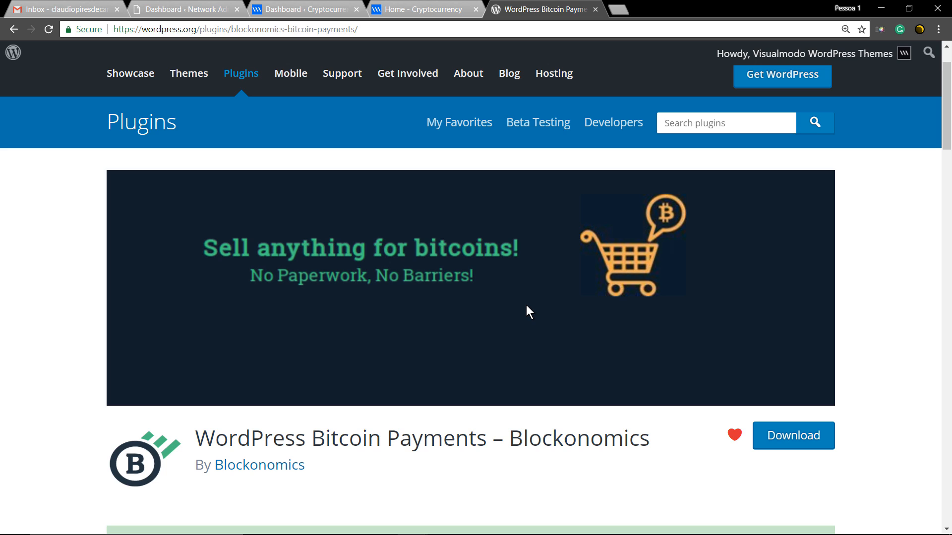
mouse_move(399, 369)
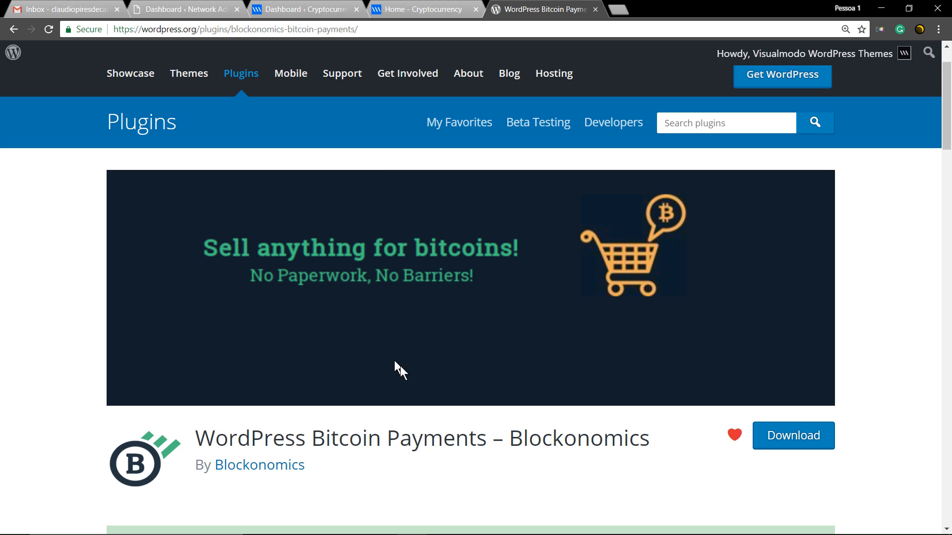
mouse_move(812, 475)
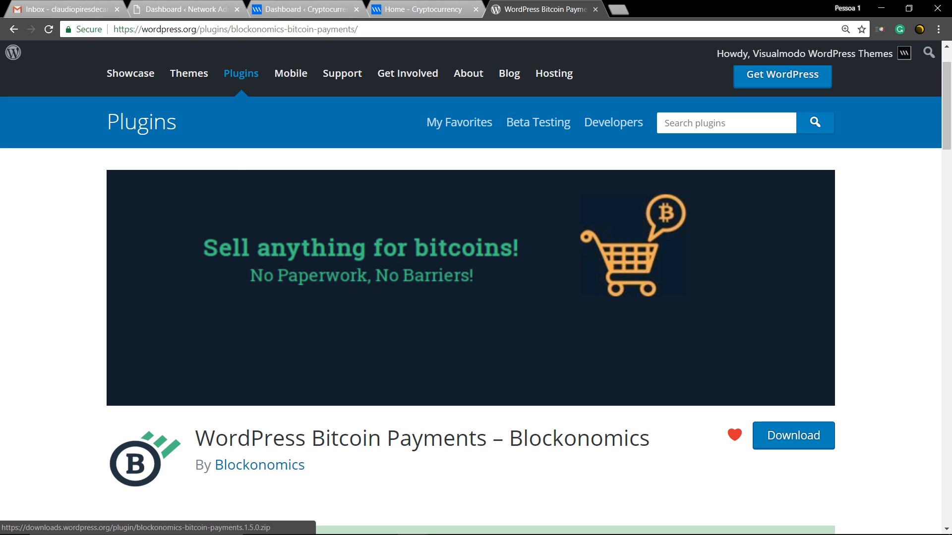
Step: From Network Admin Plugins > Add New, search 'Blockonomics' and install the plugin
click(182, 9)
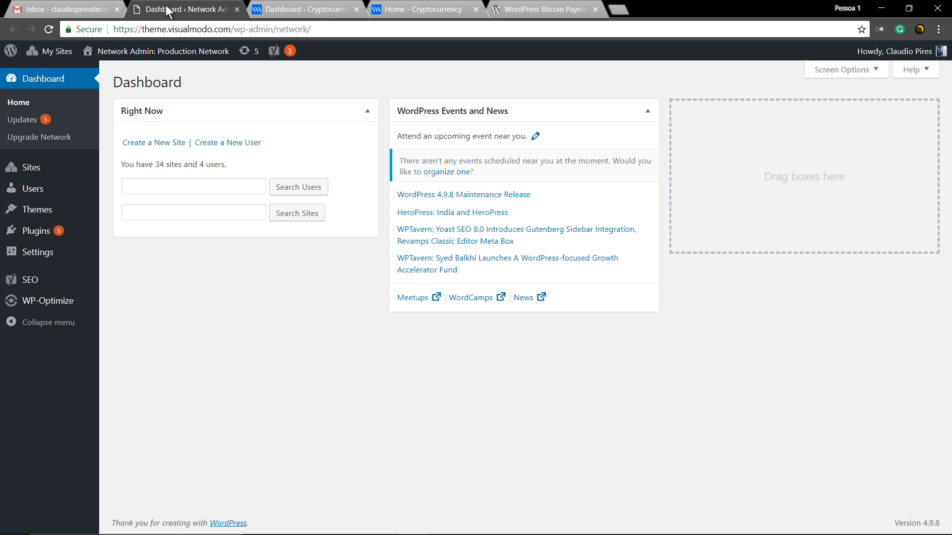
mouse_move(37, 231)
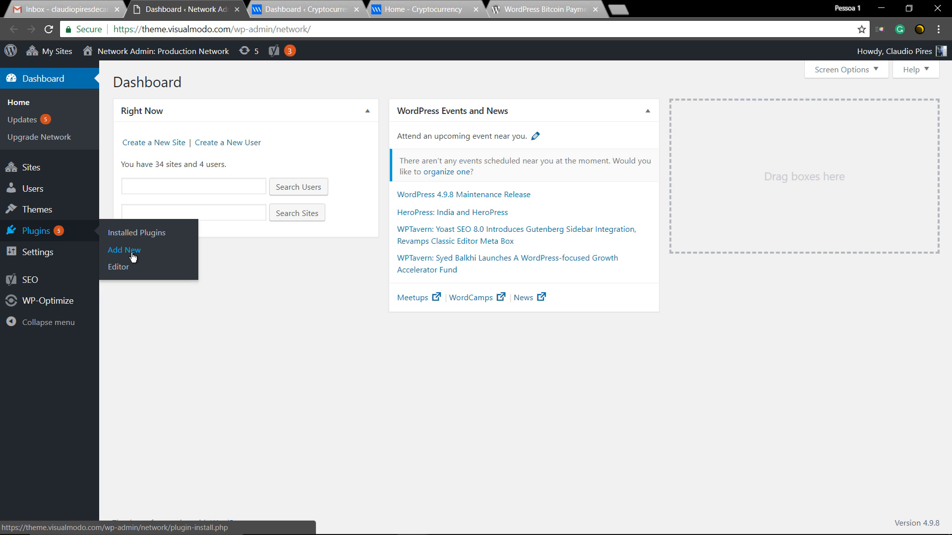
click(124, 250)
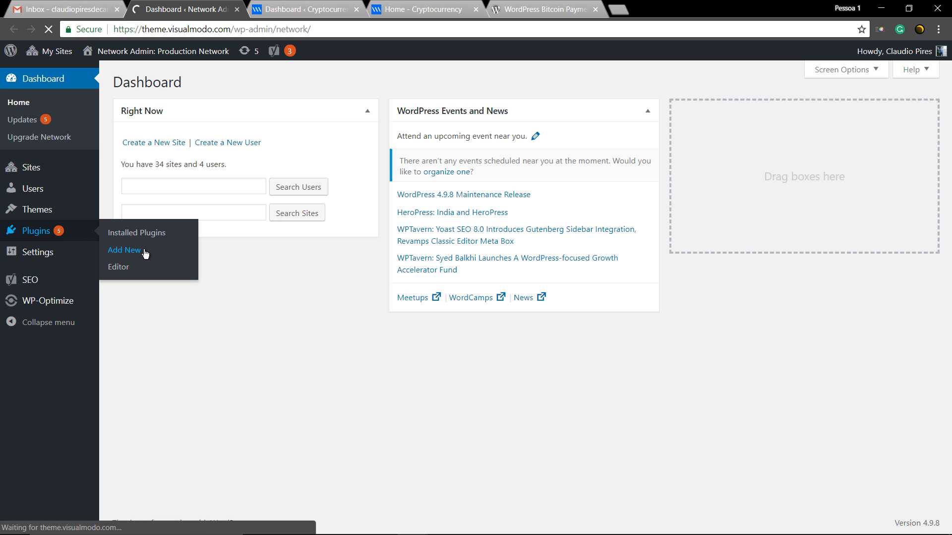
click(124, 250)
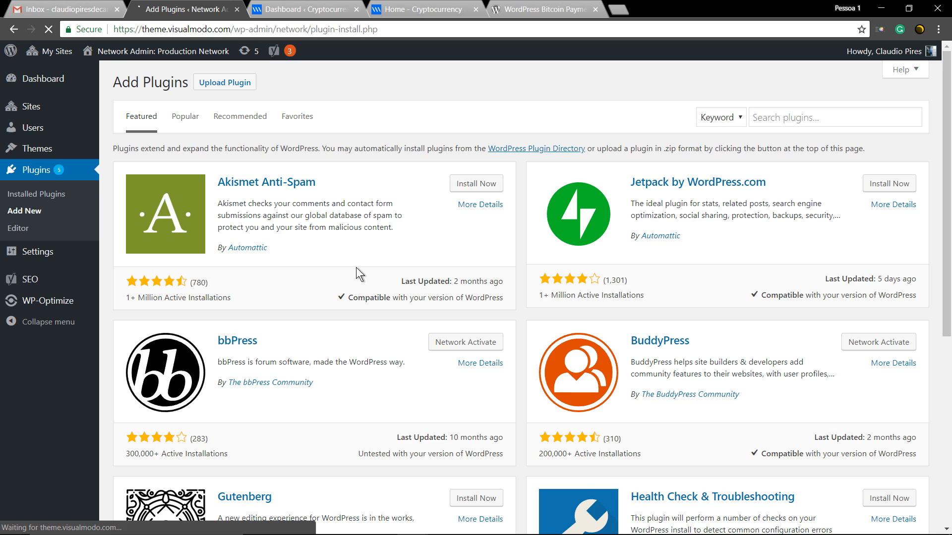
text(Blockonomics)
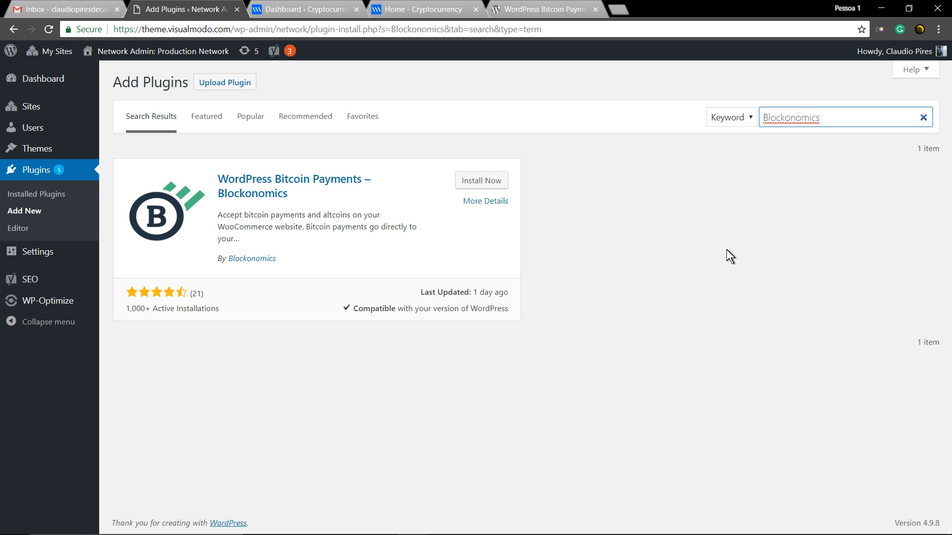
mouse_move(684, 259)
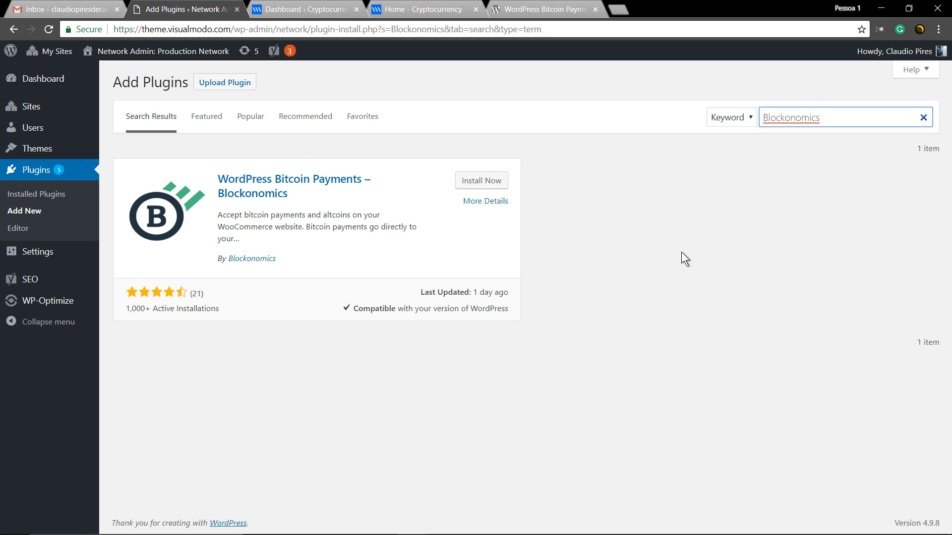
mouse_move(625, 286)
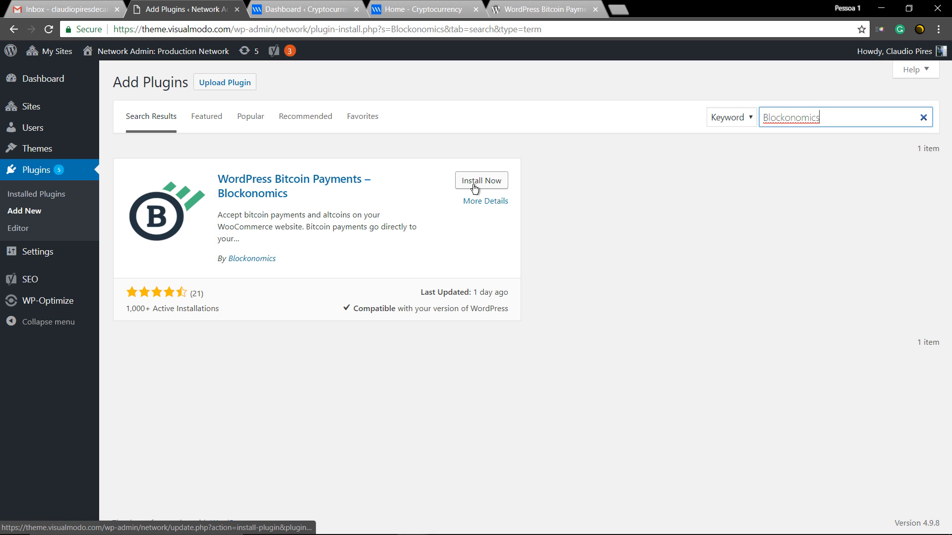
click(480, 180)
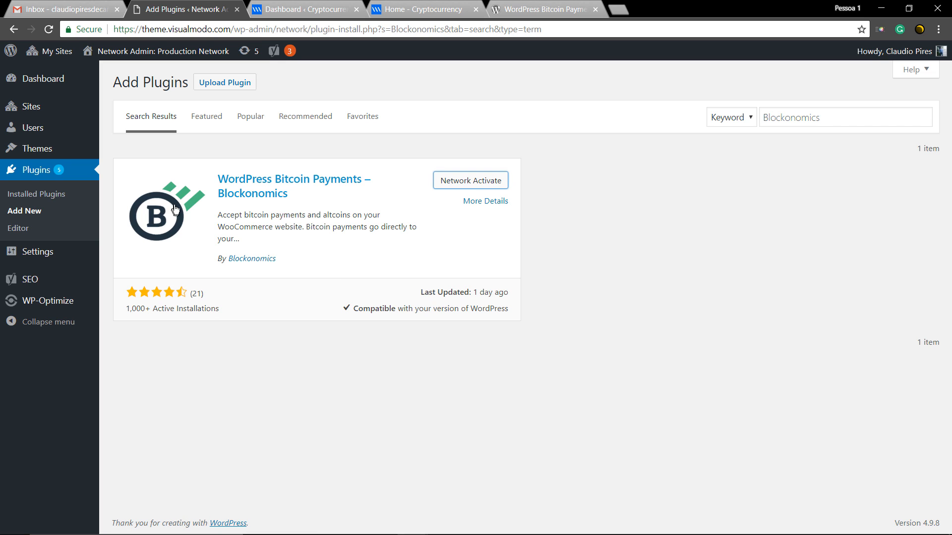
mouse_move(545, 326)
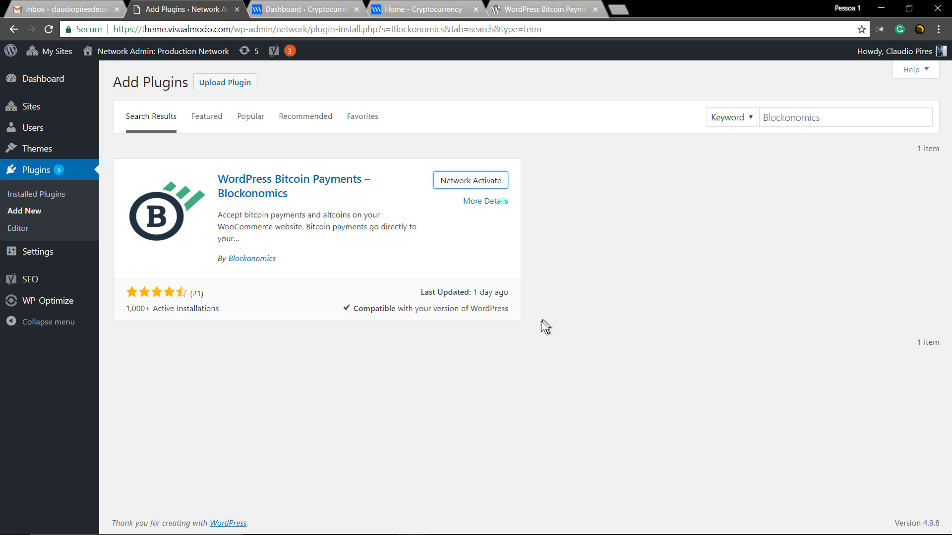
mouse_move(284, 165)
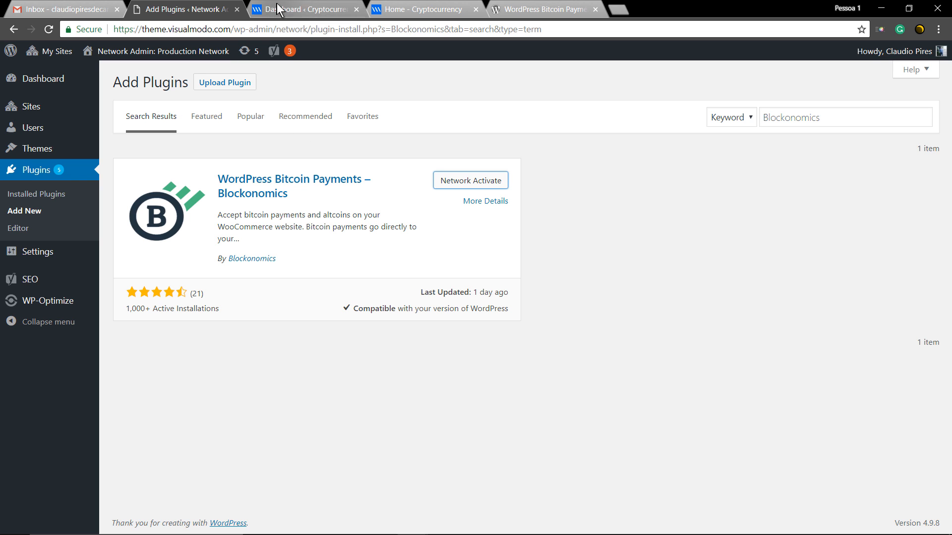
Step: On the Cryptocurrency home page, browse the coin price slides and show prices in USD
click(425, 9)
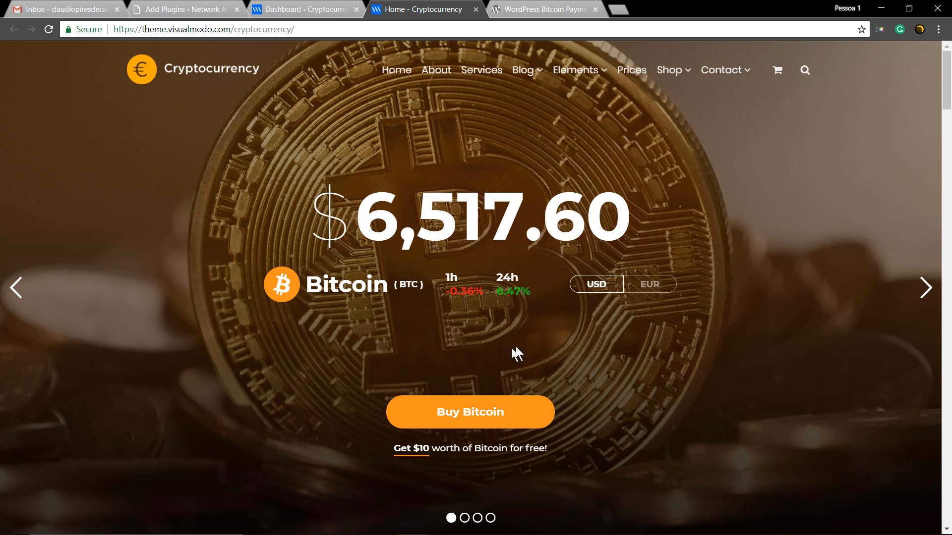
click(464, 517)
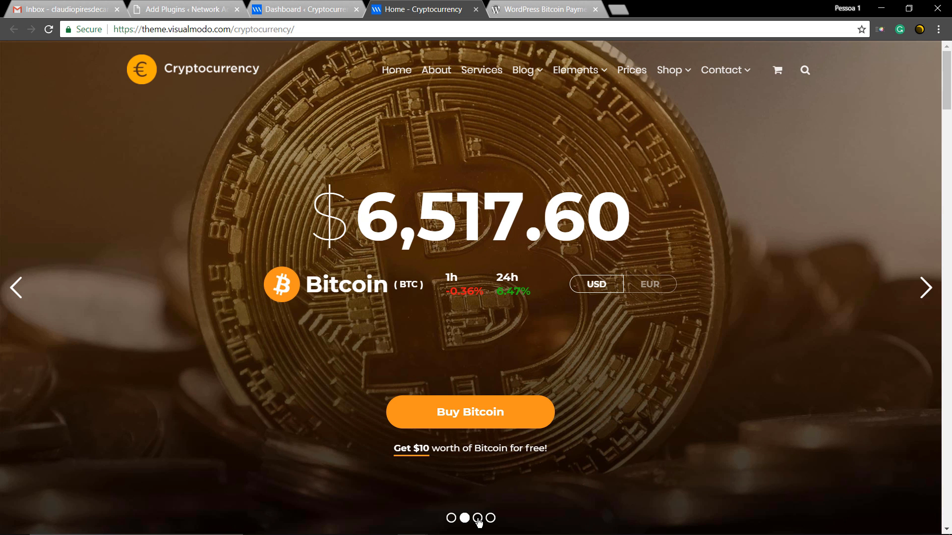
click(476, 518)
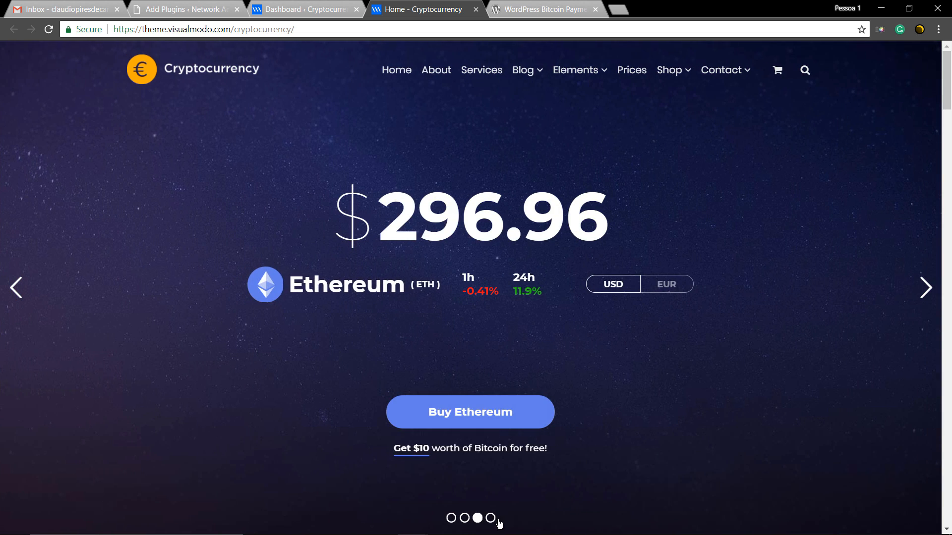
click(491, 517)
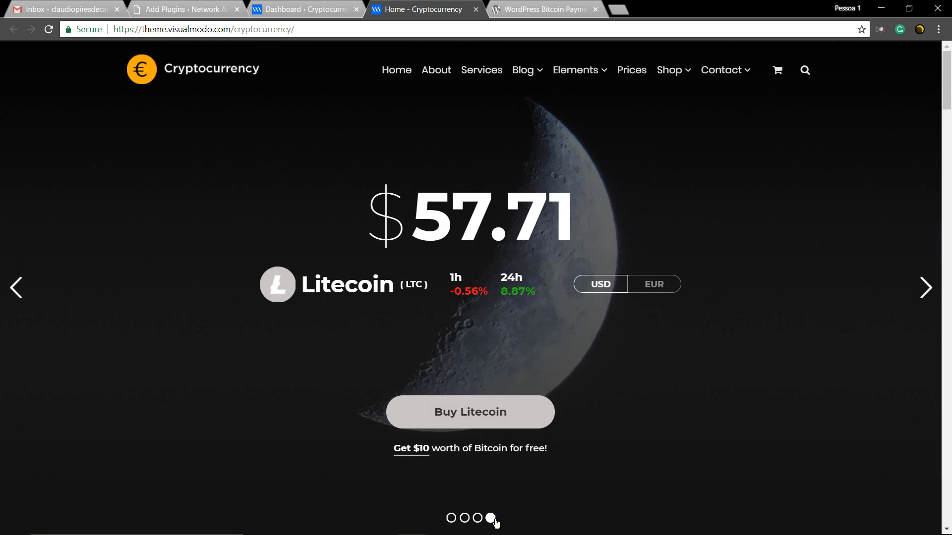
click(491, 517)
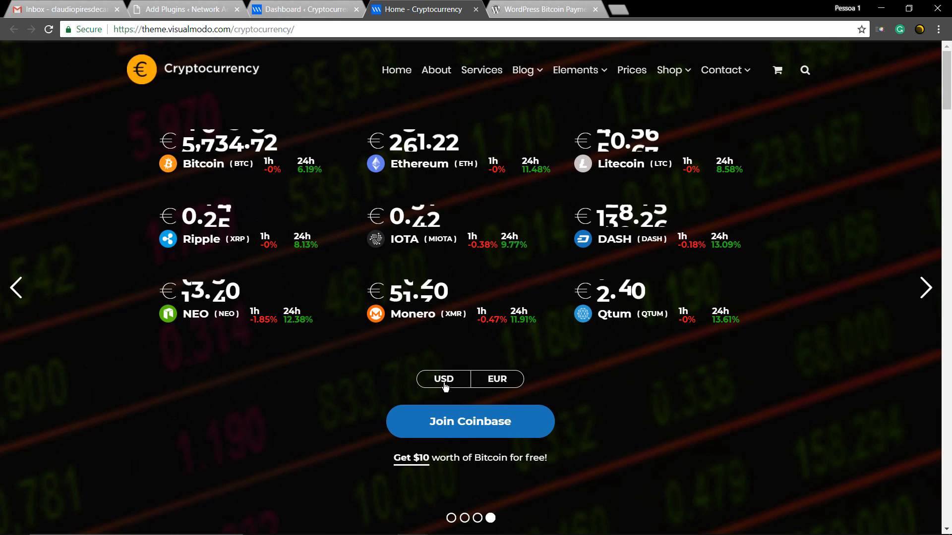
click(443, 379)
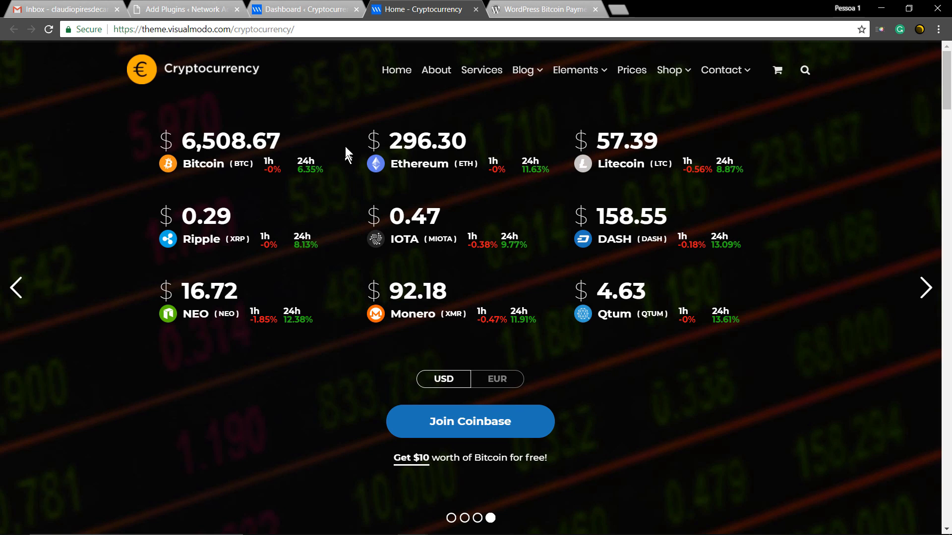
Step: In the site dashboard's Plugins list, locate the inactive Blockonomics Bitcoin Payments plugin
click(304, 9)
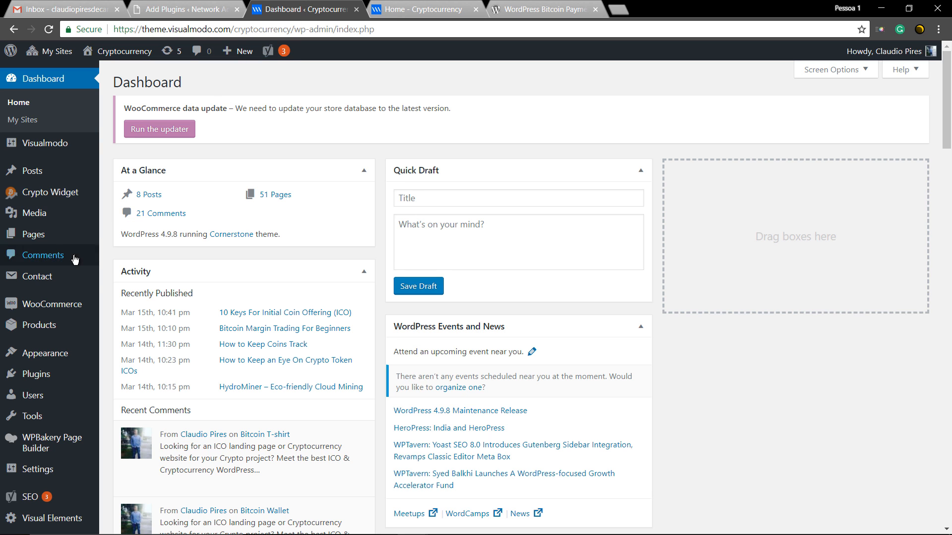
click(35, 374)
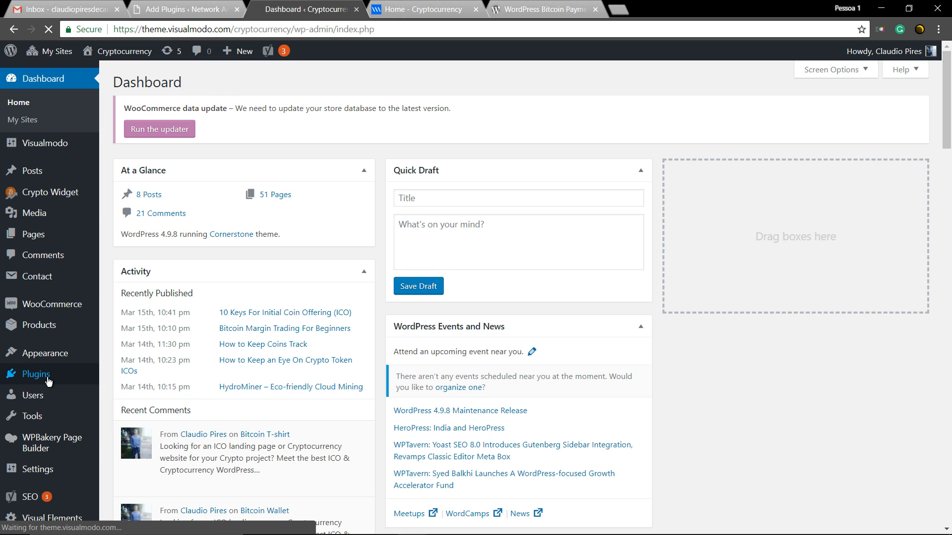
click(36, 374)
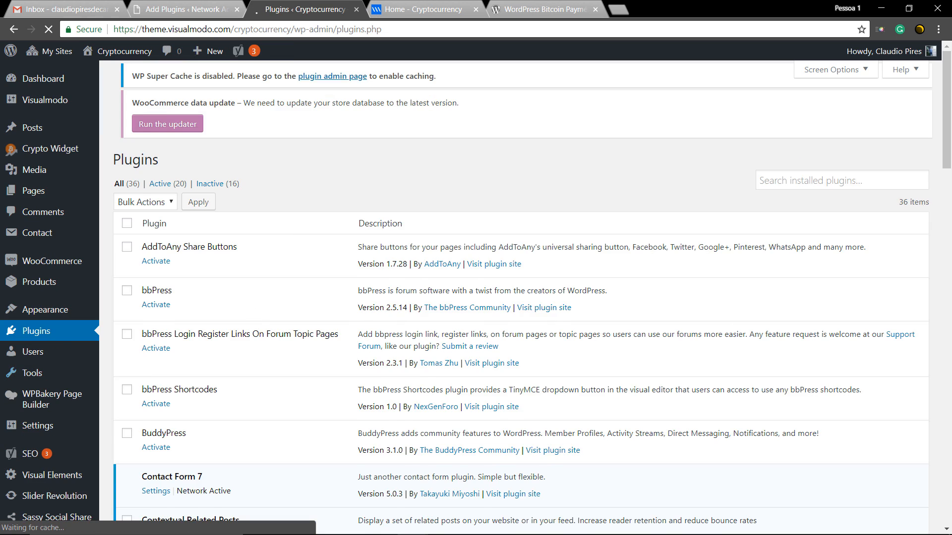
scroll(down, 3)
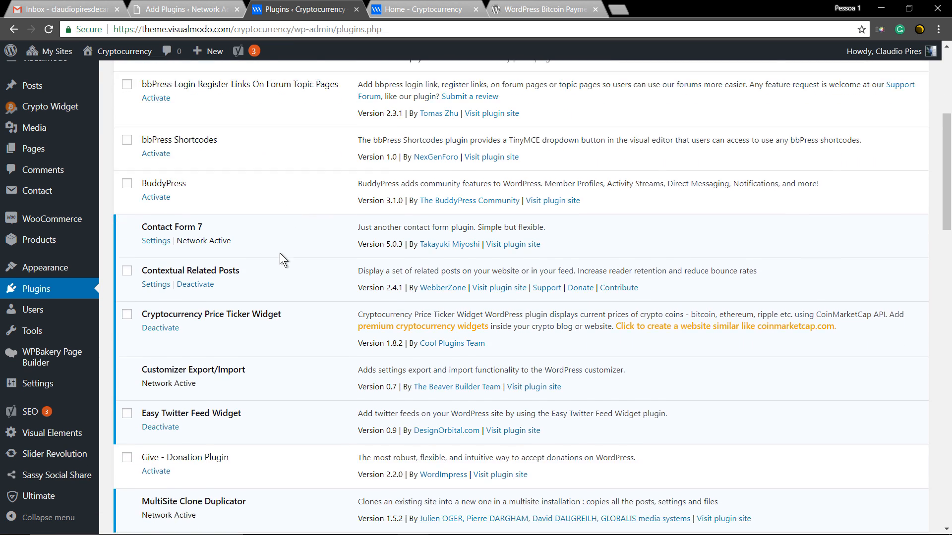
scroll(down, 3)
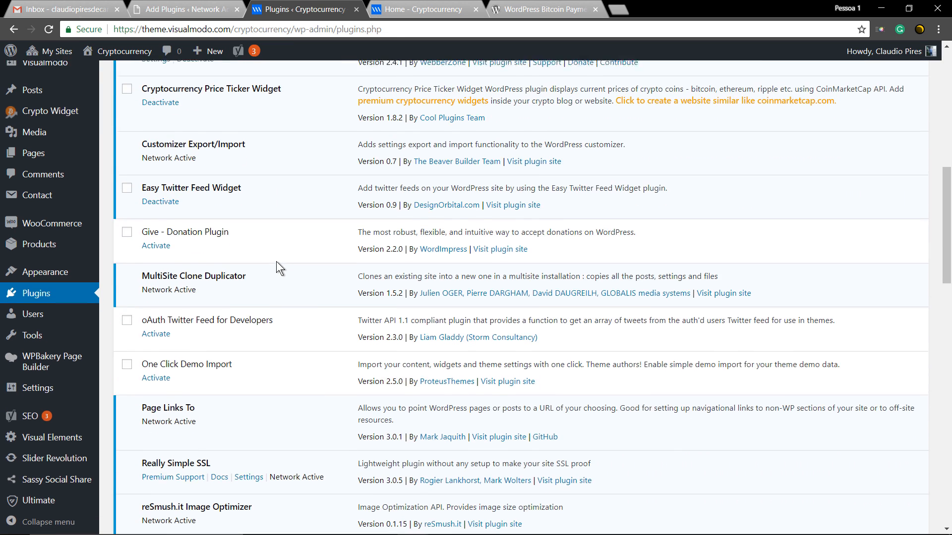
scroll(up, 3)
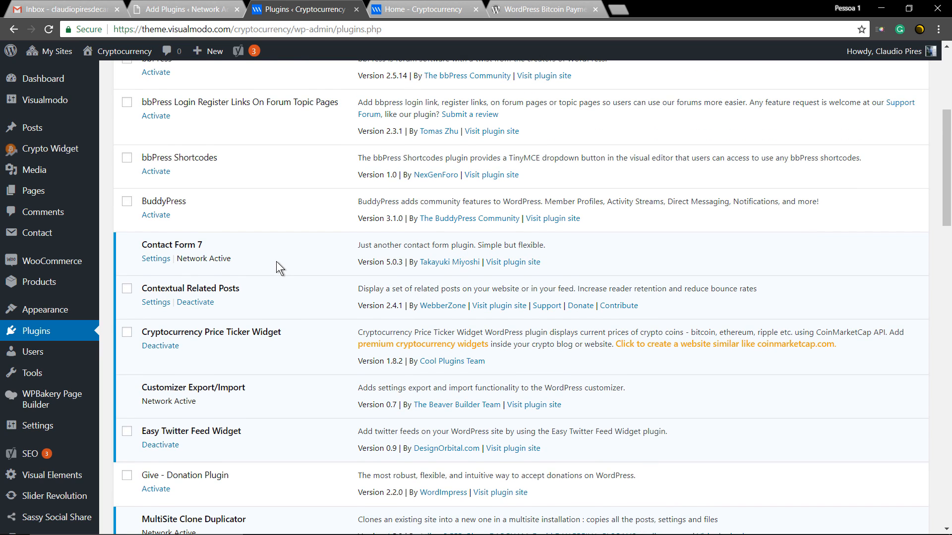
scroll(up, 3)
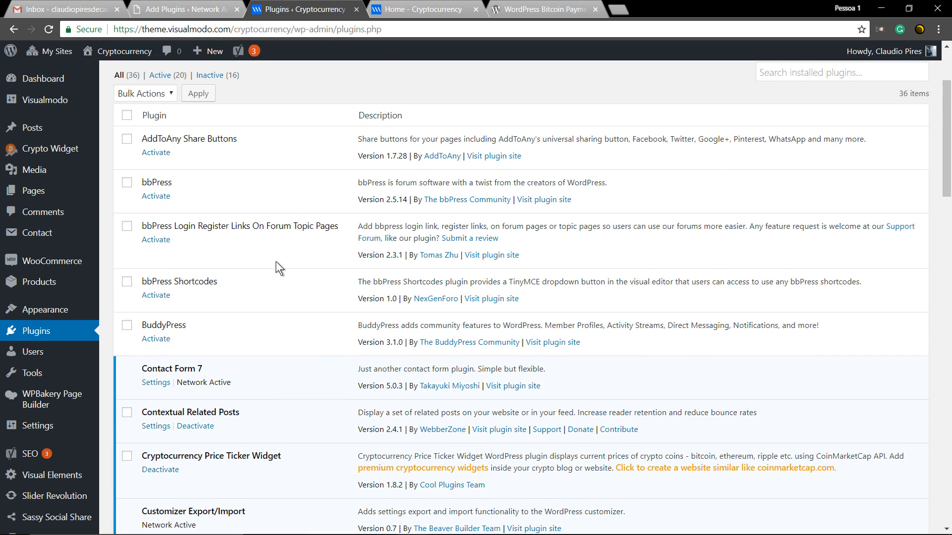
scroll(down, 3)
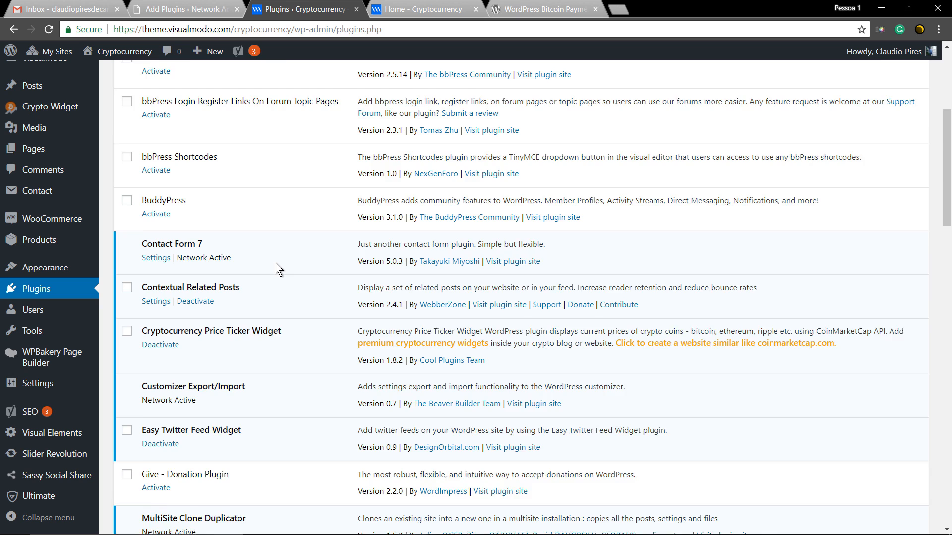
scroll(down, 3)
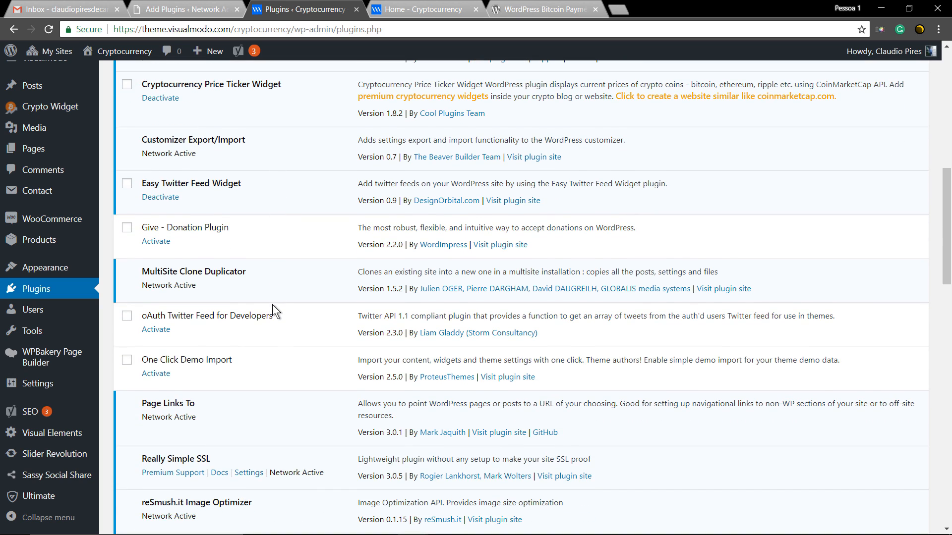
scroll(down, 3)
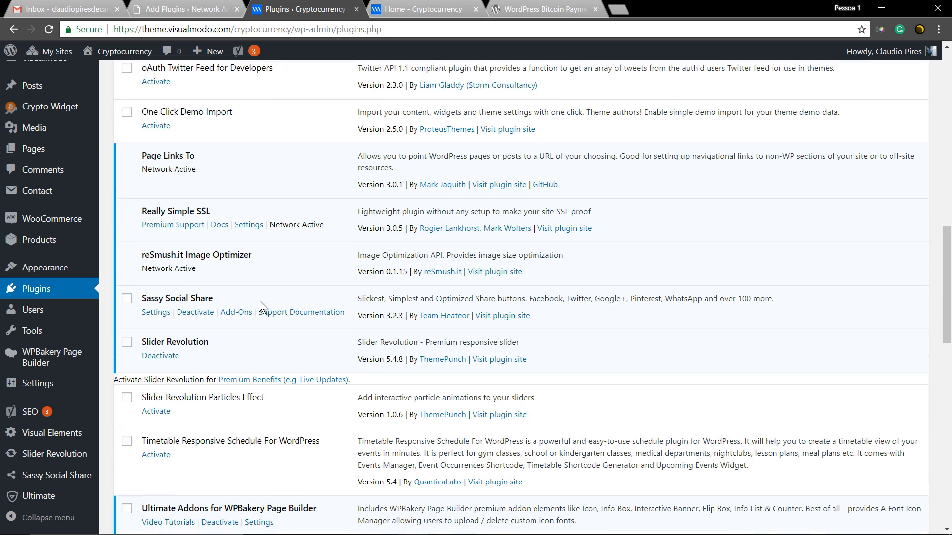
scroll(down, 3)
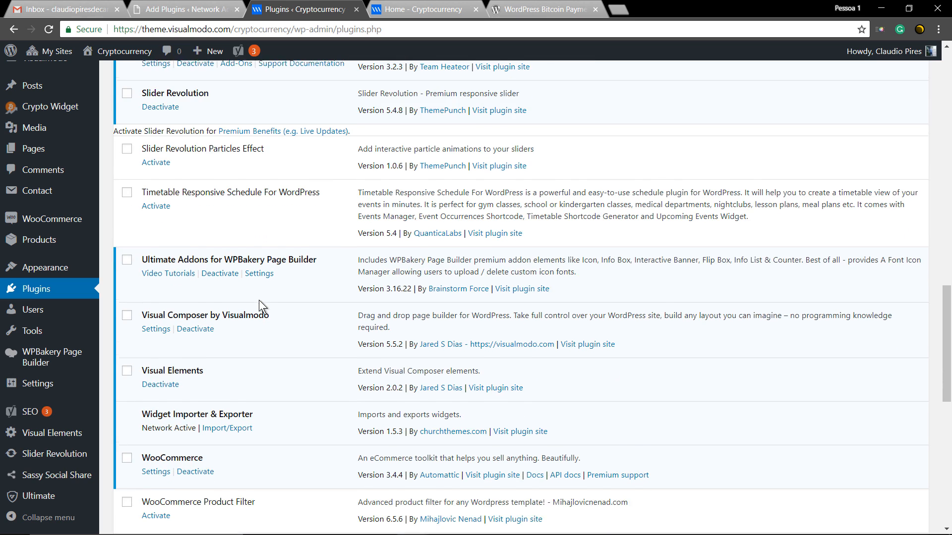
scroll(down, 3)
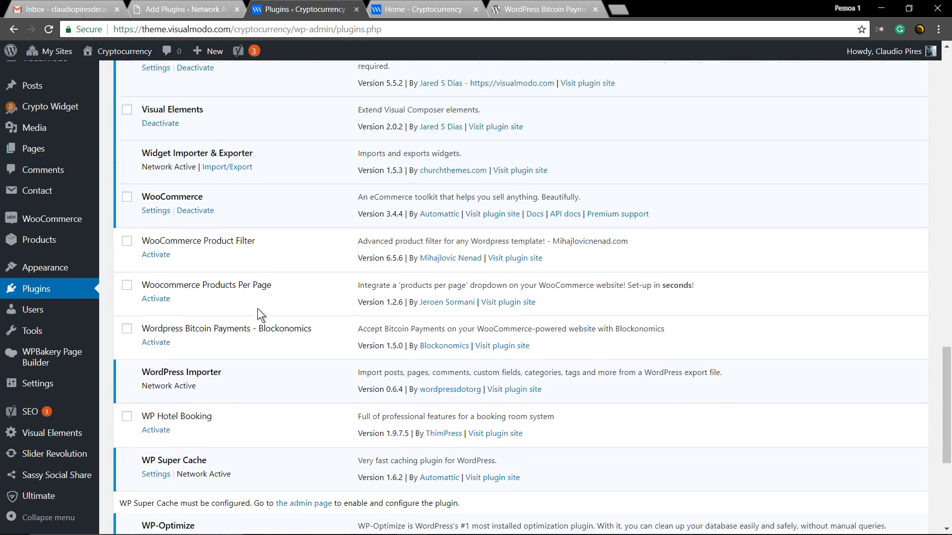
scroll(down, 3)
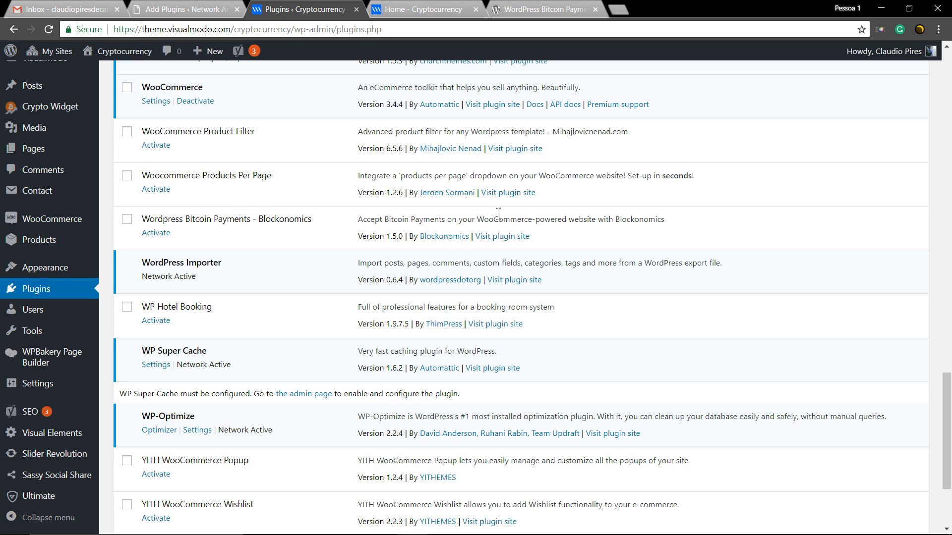
double_click(288, 218)
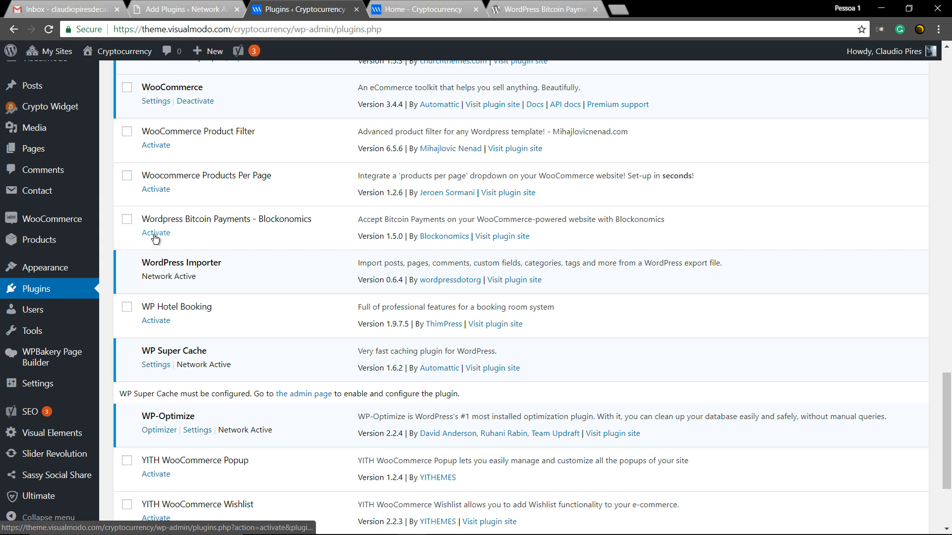
Step: Activate the Blockonomics plugin and follow the configure notice's 'on this page' link
click(156, 232)
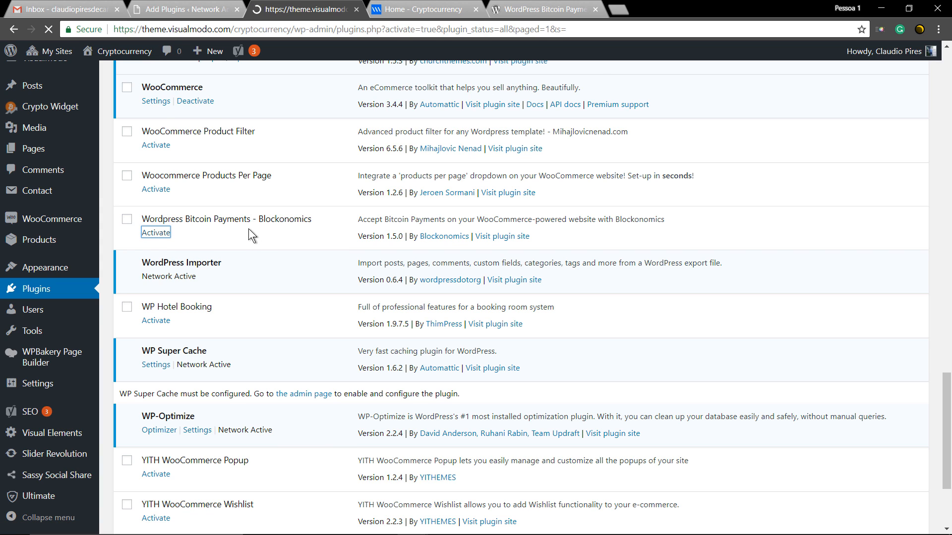
click(155, 232)
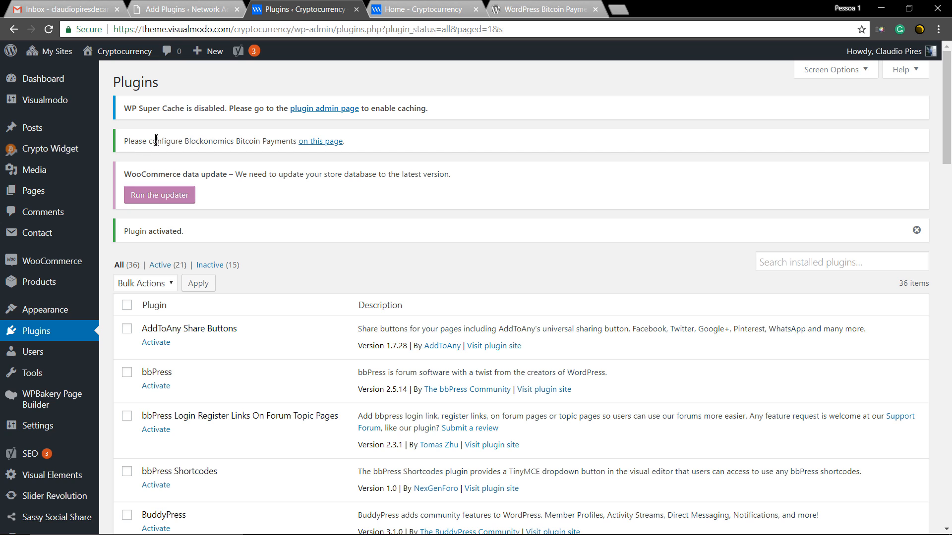
mouse_move(321, 142)
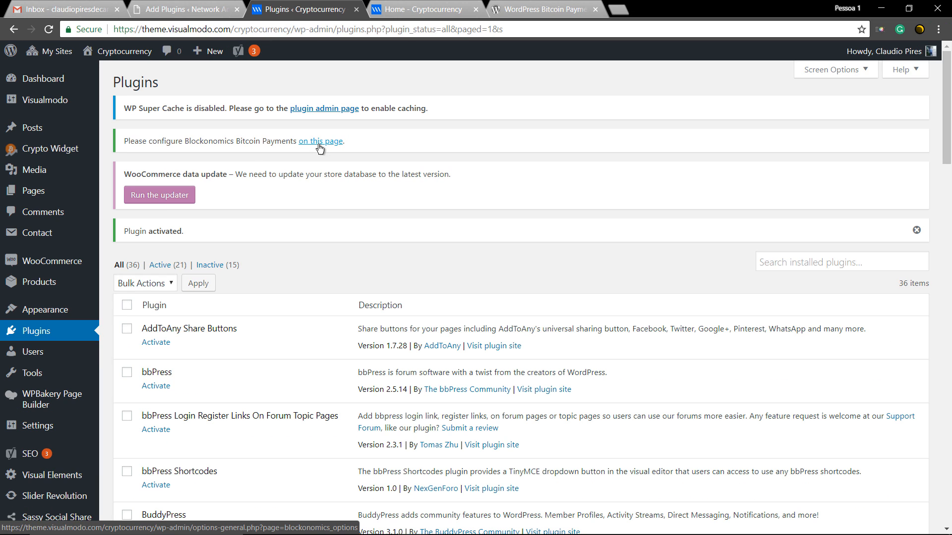
click(321, 141)
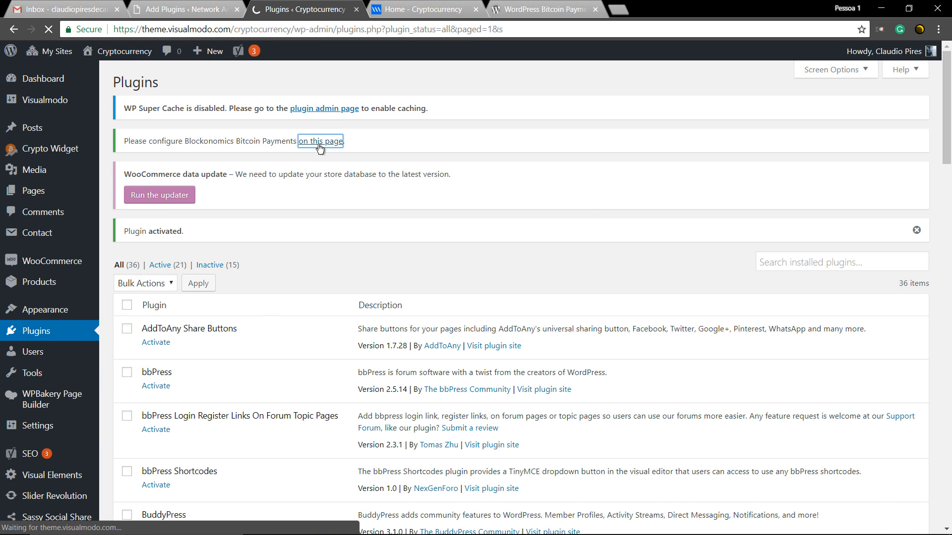
Step: Review the Blockonomics settings: empty API key, callback URL, altcoin and countdown options
click(320, 141)
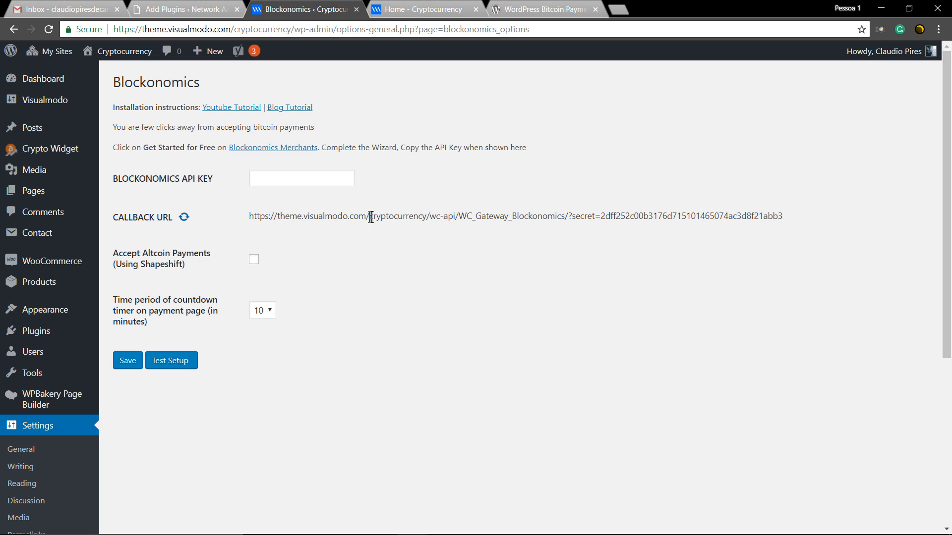
mouse_move(387, 272)
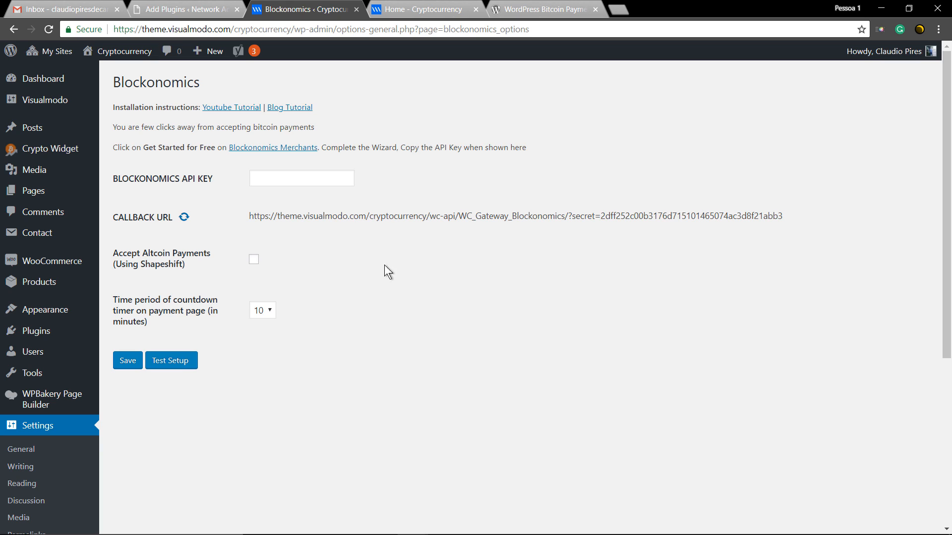
mouse_move(267, 275)
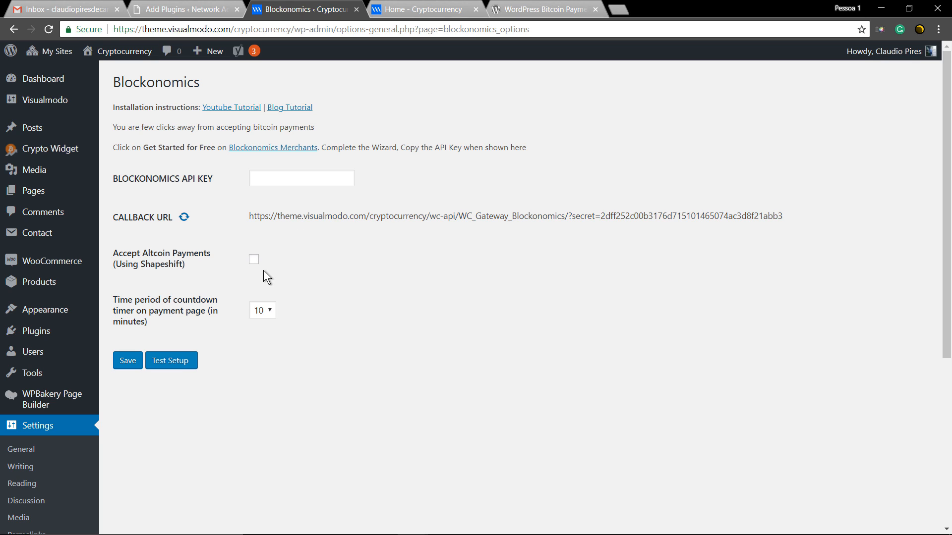
mouse_move(294, 273)
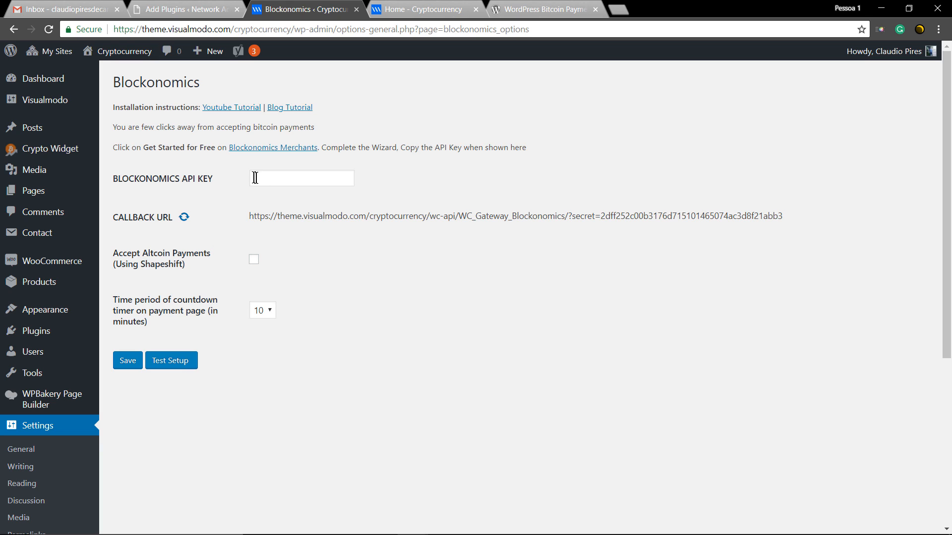
mouse_move(234, 156)
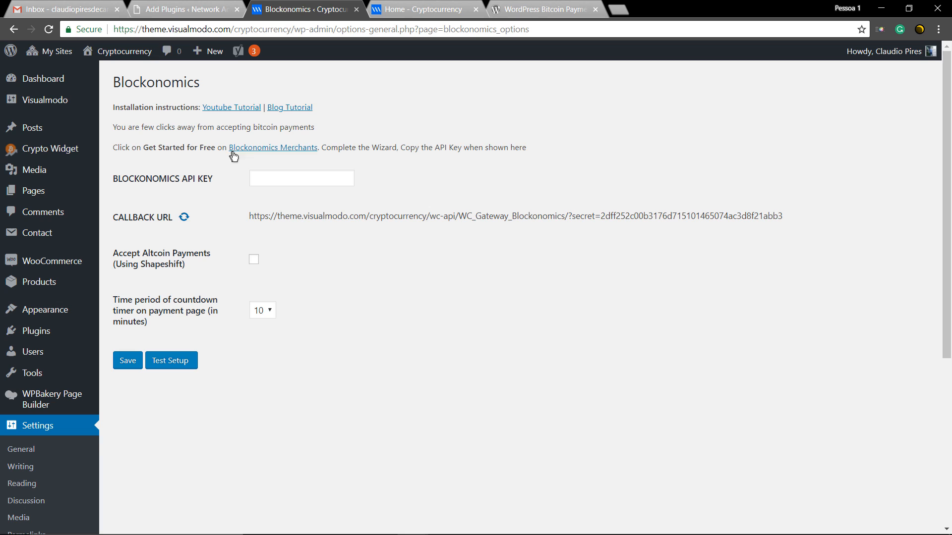
mouse_move(280, 159)
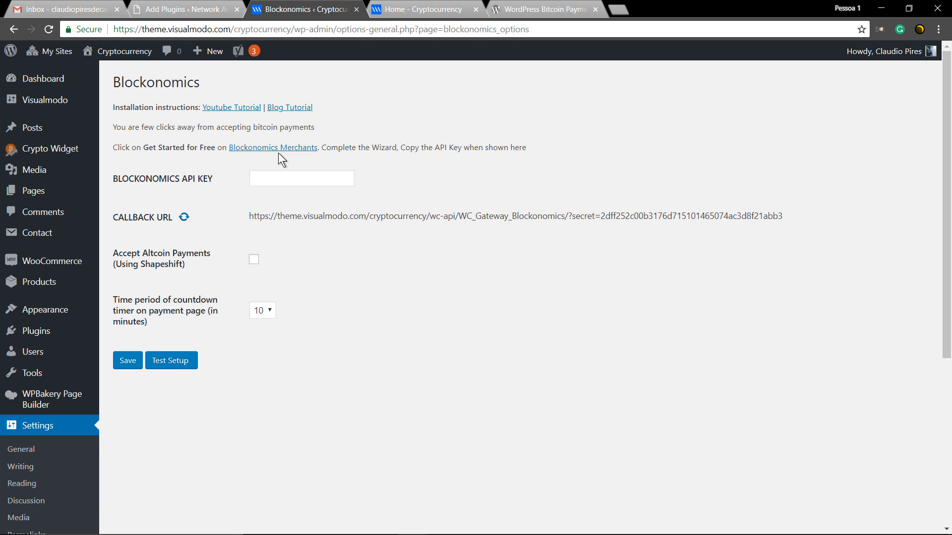
mouse_move(273, 148)
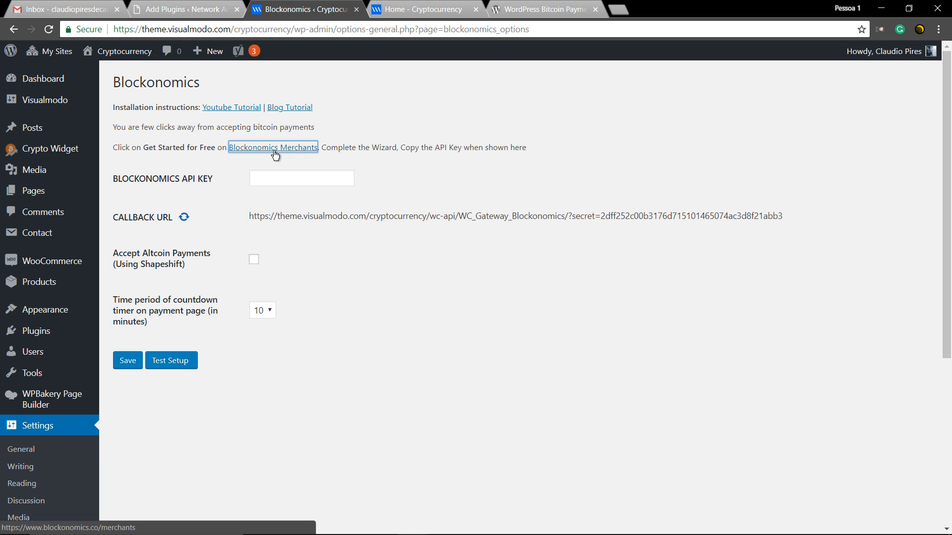
Step: Go to the Blockonomics merchants site and start the free merchant sign-up
click(274, 148)
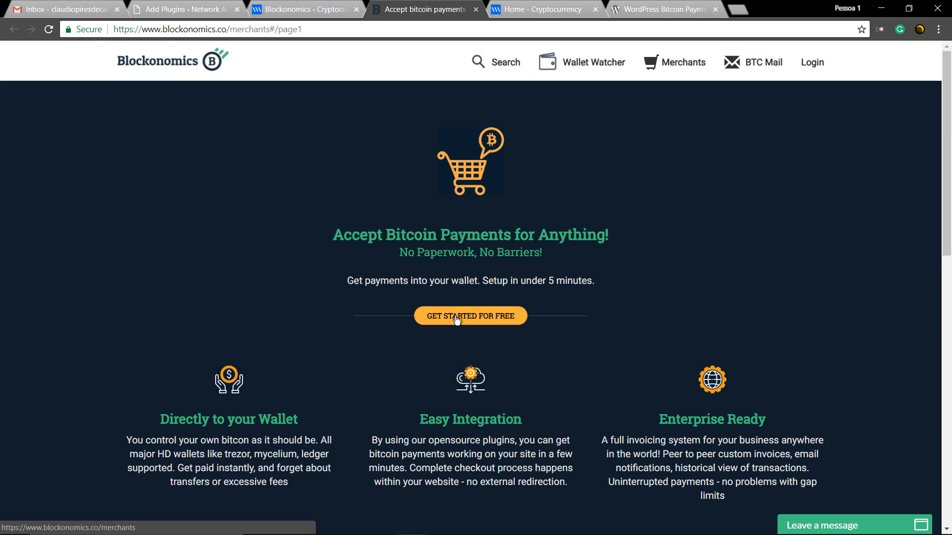
click(470, 315)
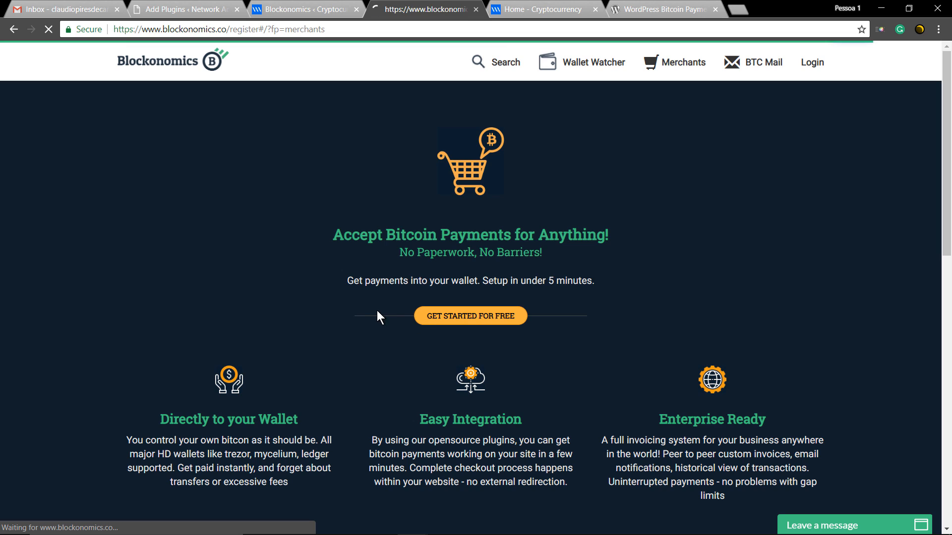
click(470, 315)
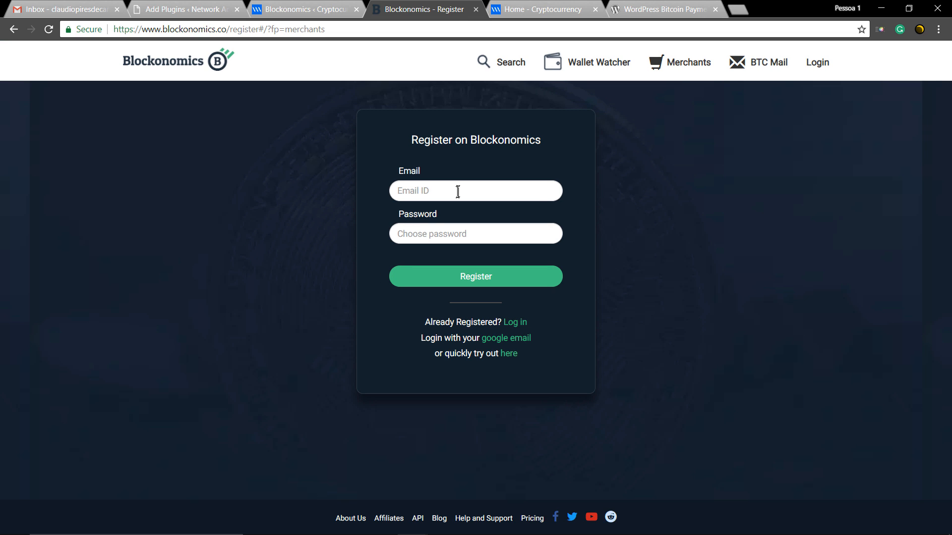
click(475, 277)
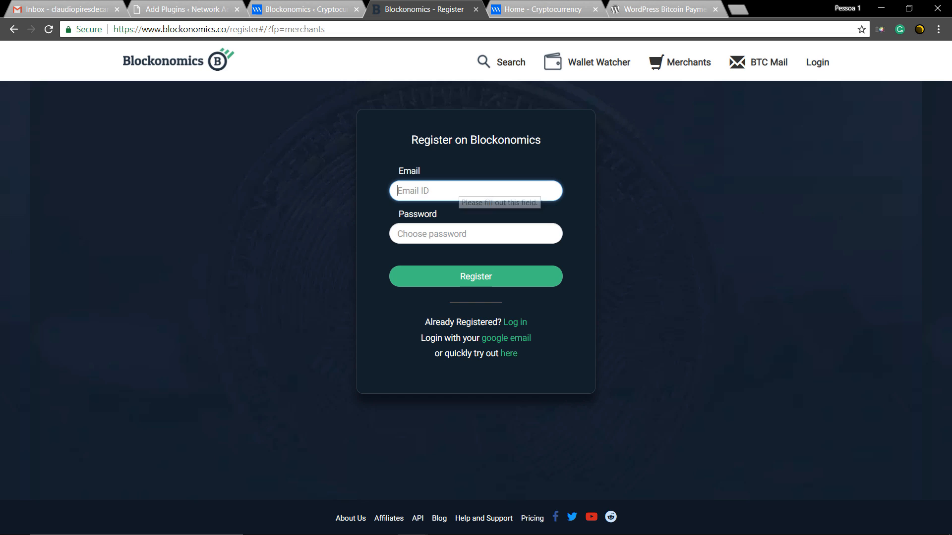
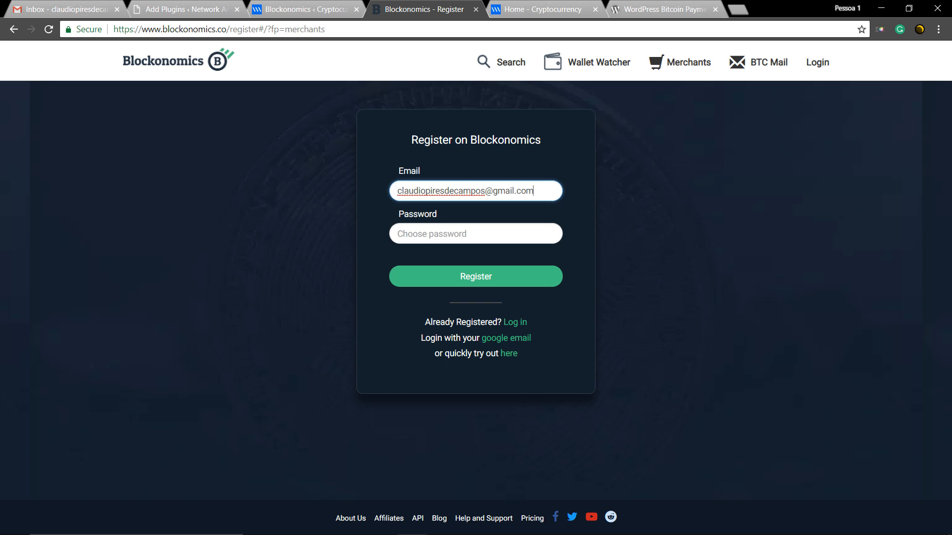
click(474, 234)
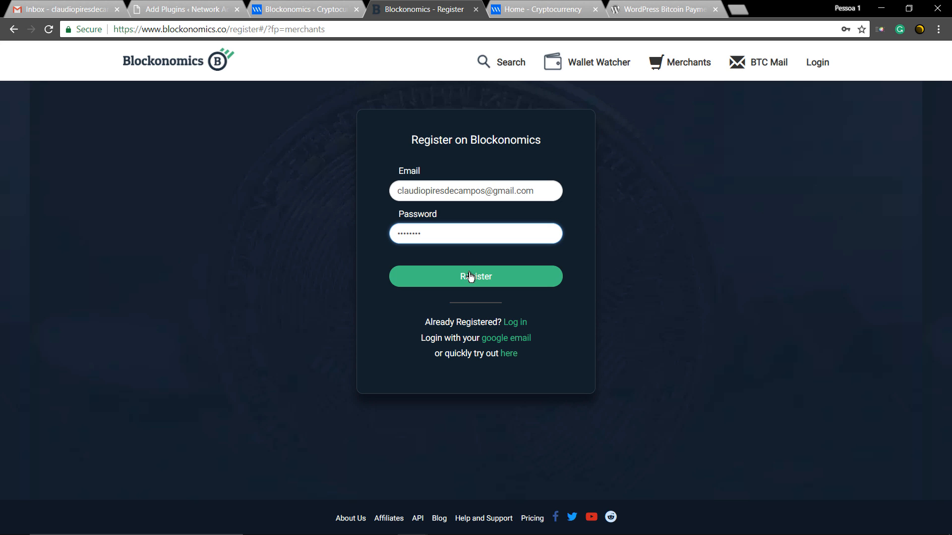
click(475, 276)
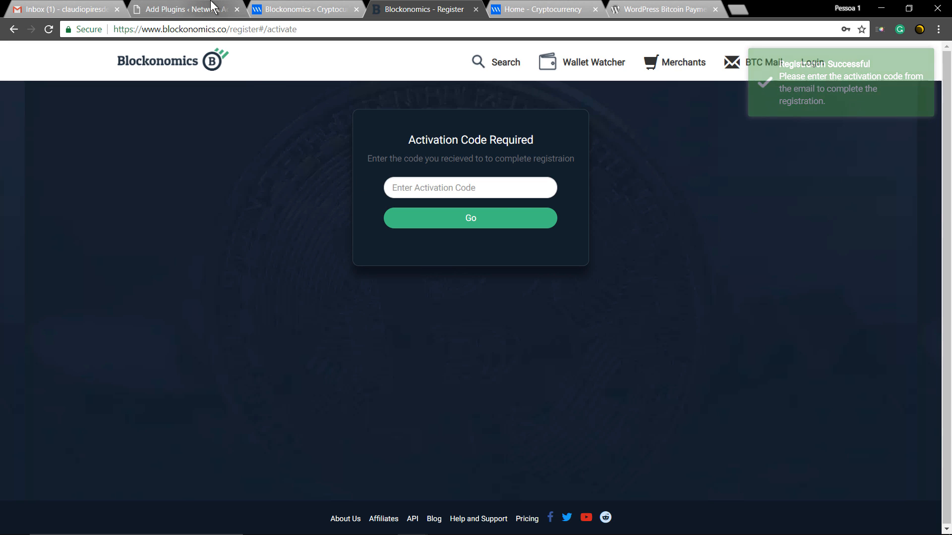
Step: Copy the code from the blockonomics account activate email into the Activation Code field
click(60, 9)
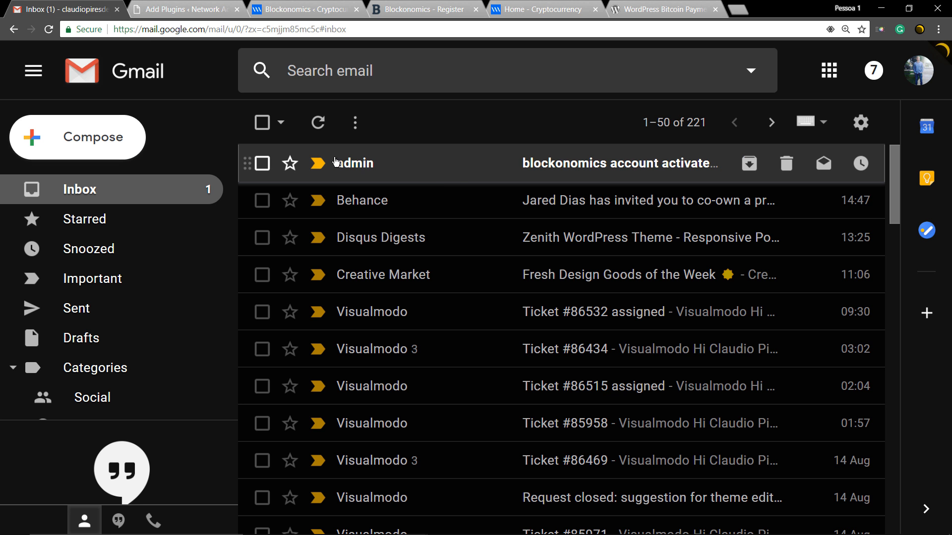
click(607, 163)
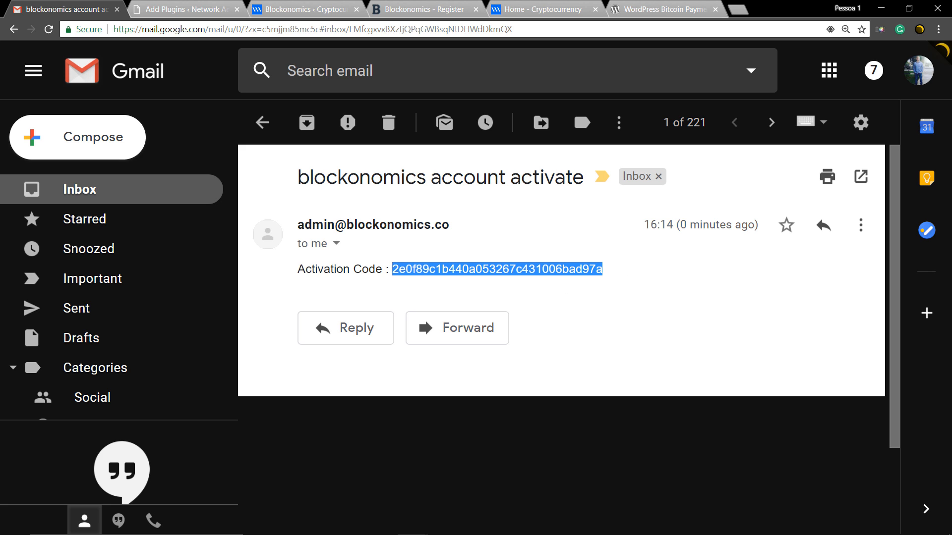
mouse_move(439, 125)
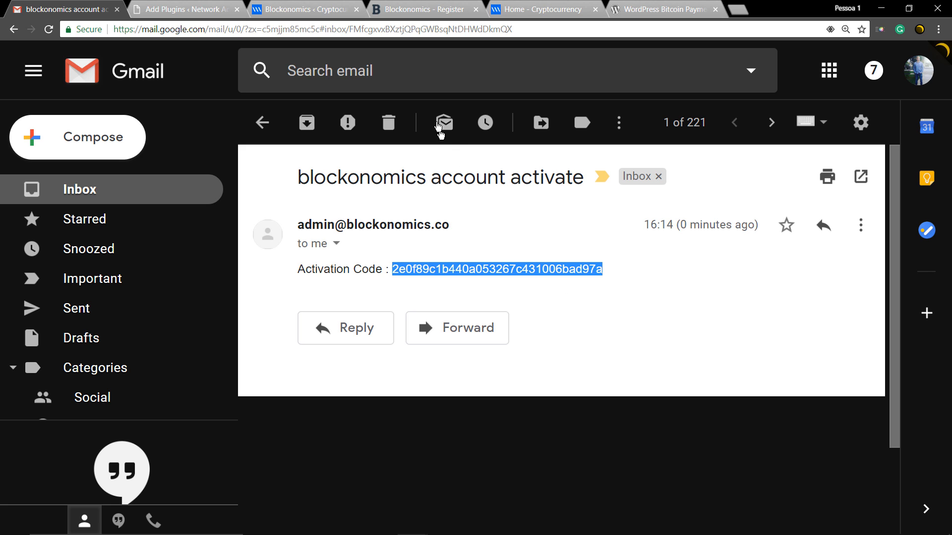
click(424, 8)
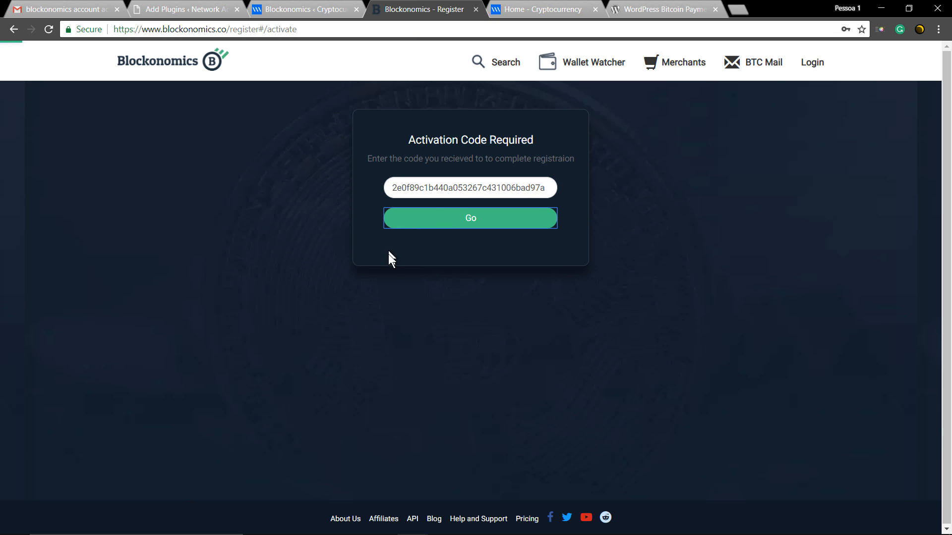
Step: Submit the activation code with Go, reaching the wallet xpub request
click(470, 218)
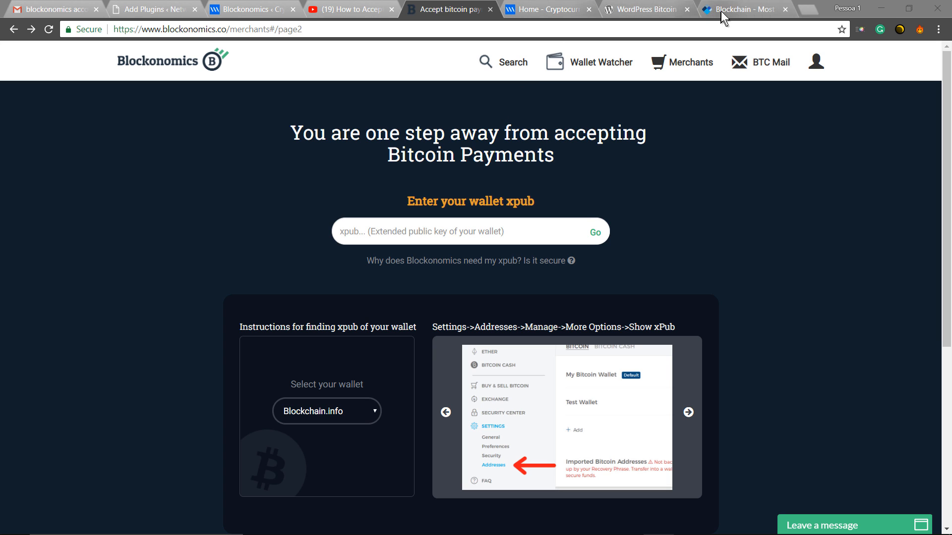
click(743, 9)
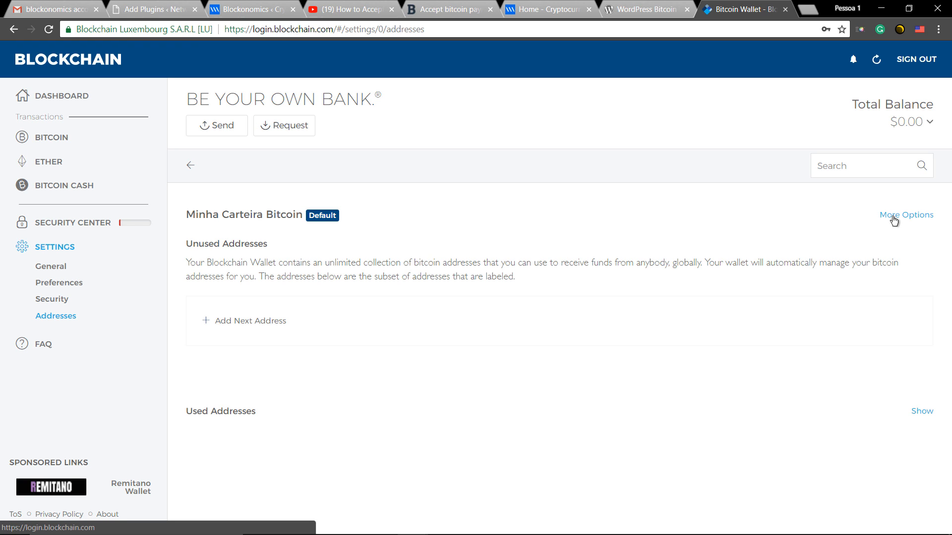
Step: Show the default Bitcoin wallet's xPub via Manage > More Options > Show xPub and Continue
click(905, 214)
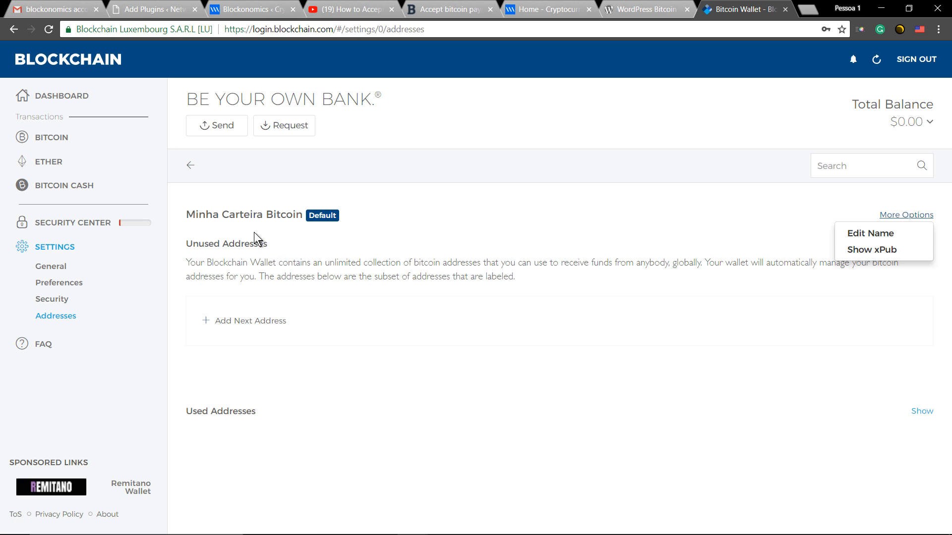
click(56, 316)
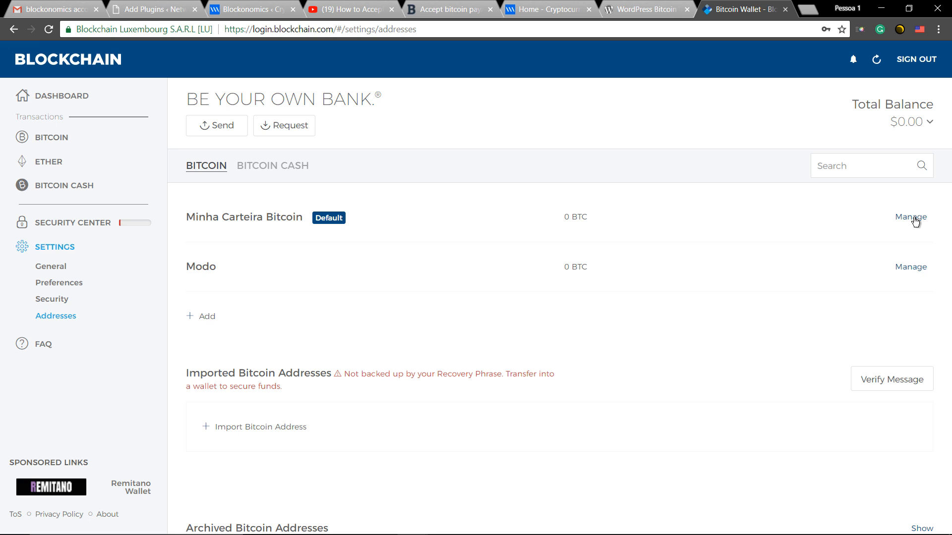
click(910, 217)
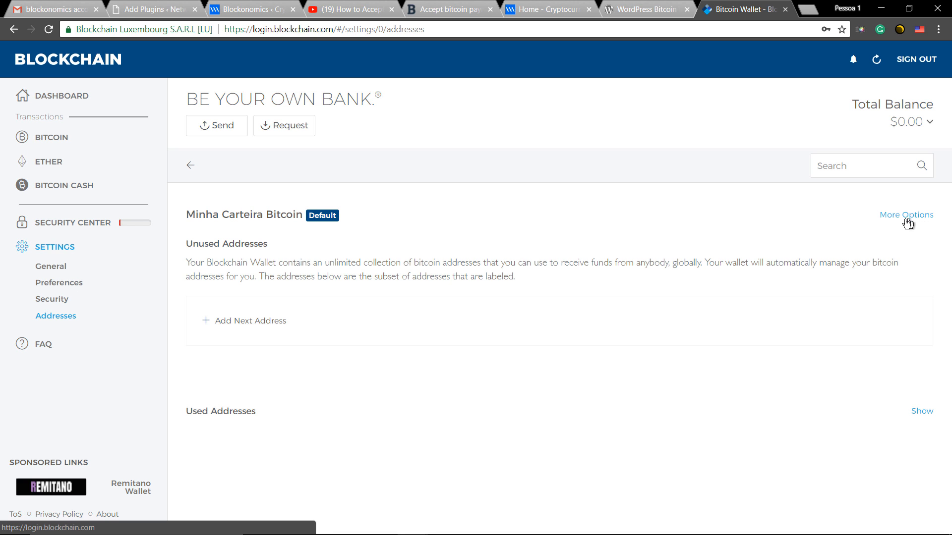
click(905, 215)
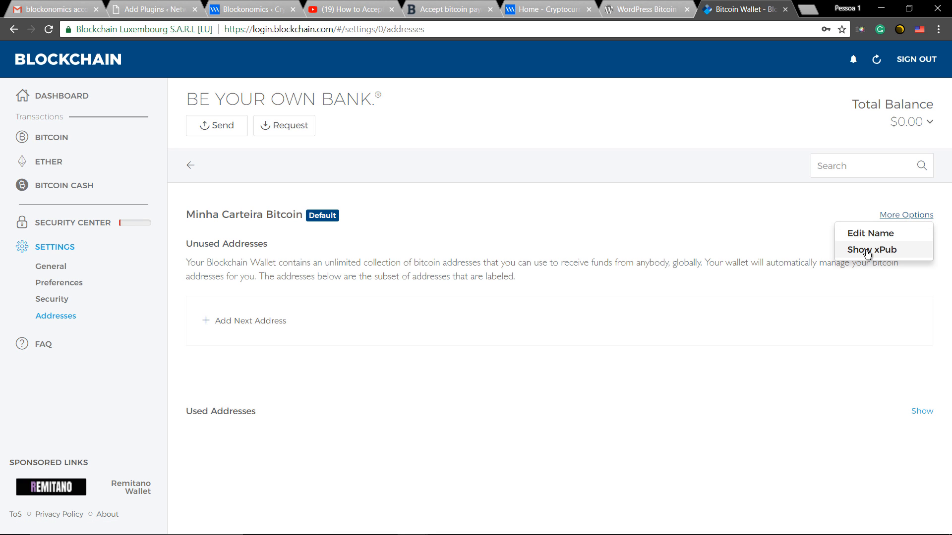
click(871, 249)
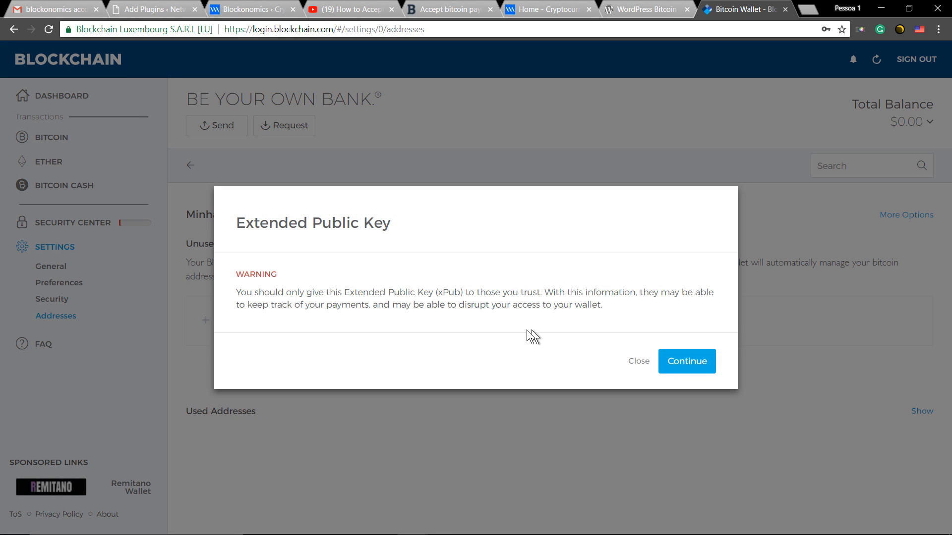
mouse_move(412, 363)
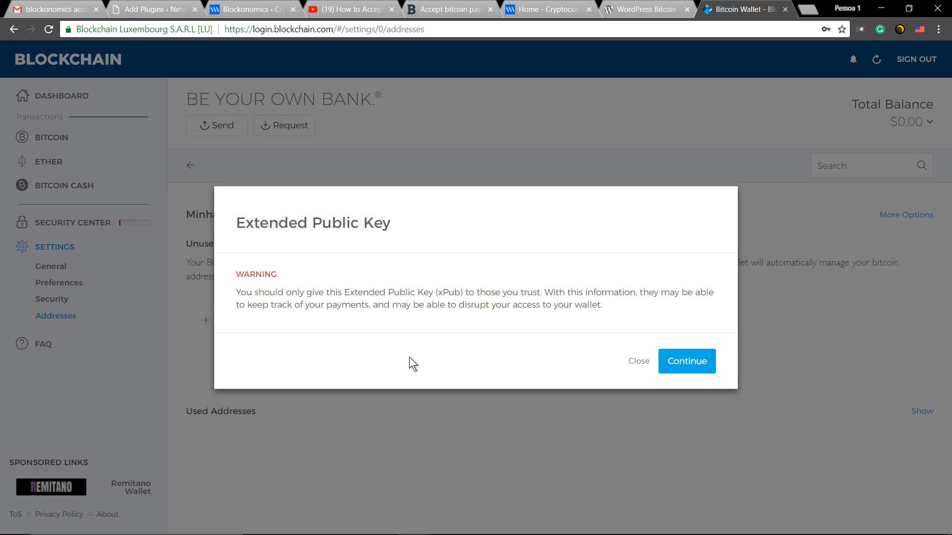
mouse_move(694, 374)
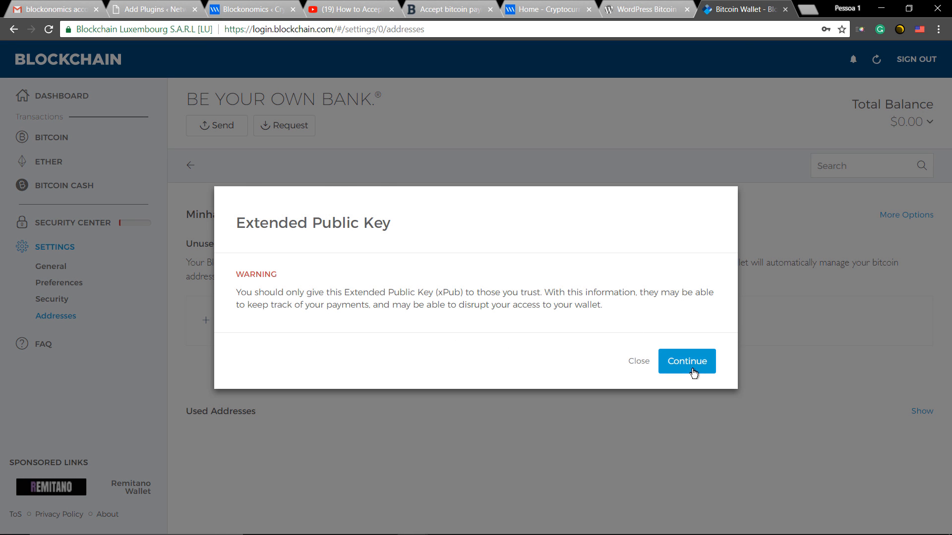
click(686, 361)
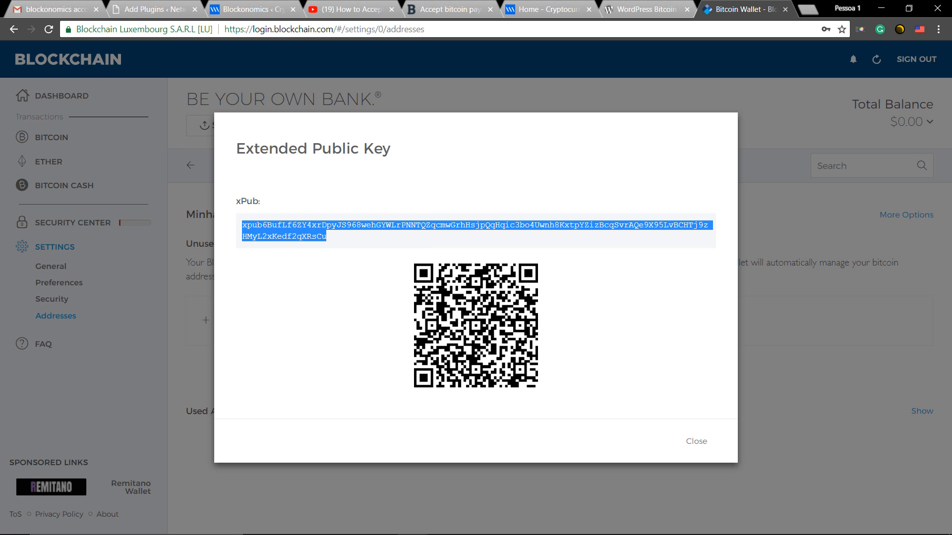
mouse_move(419, 109)
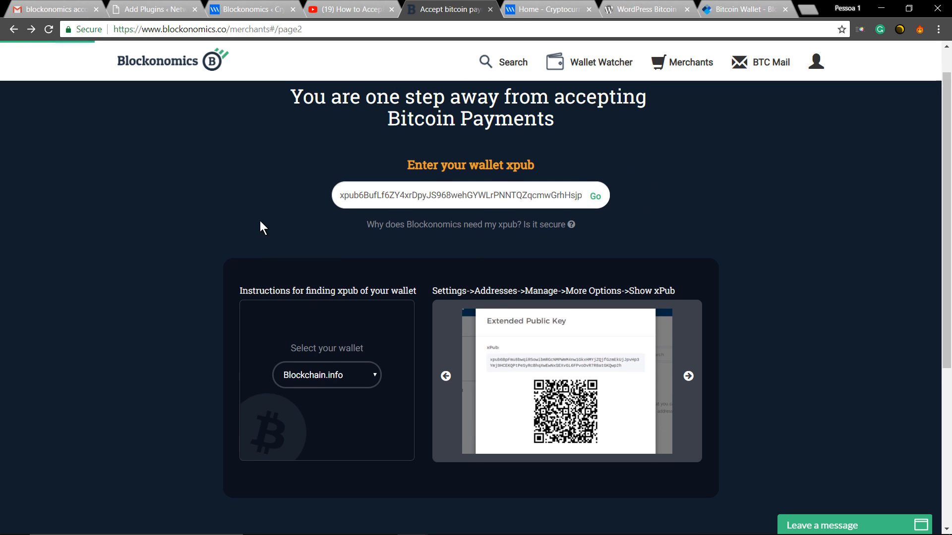
Step: Submit the wallet xpub so Blockonomics links it and generates an API key
click(594, 195)
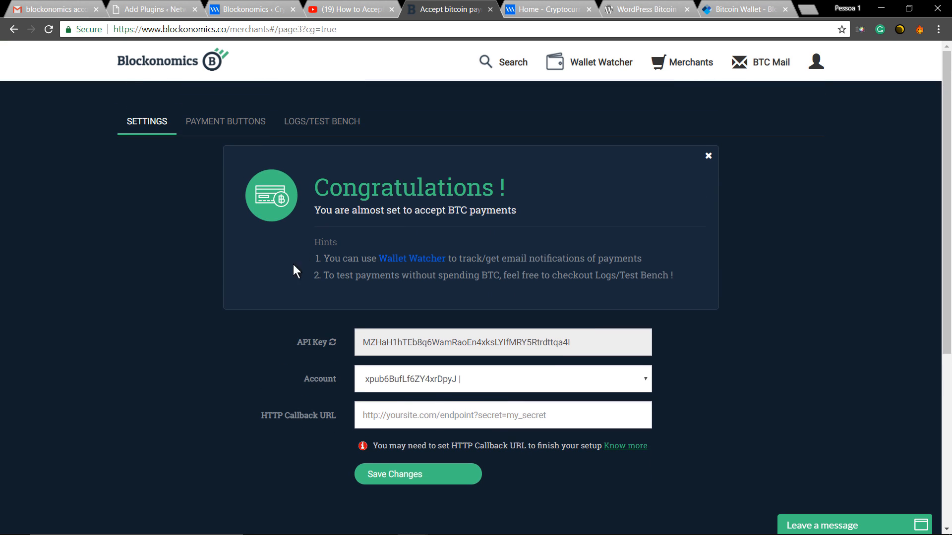
mouse_move(313, 316)
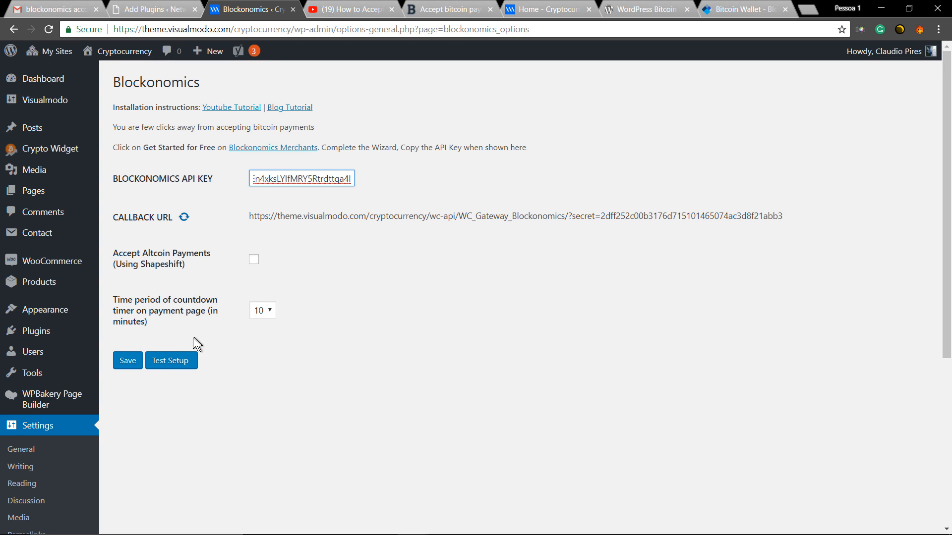
Step: Save the pasted API key and run Test Setup until 'Congrats! Setup is all done' appears
click(128, 360)
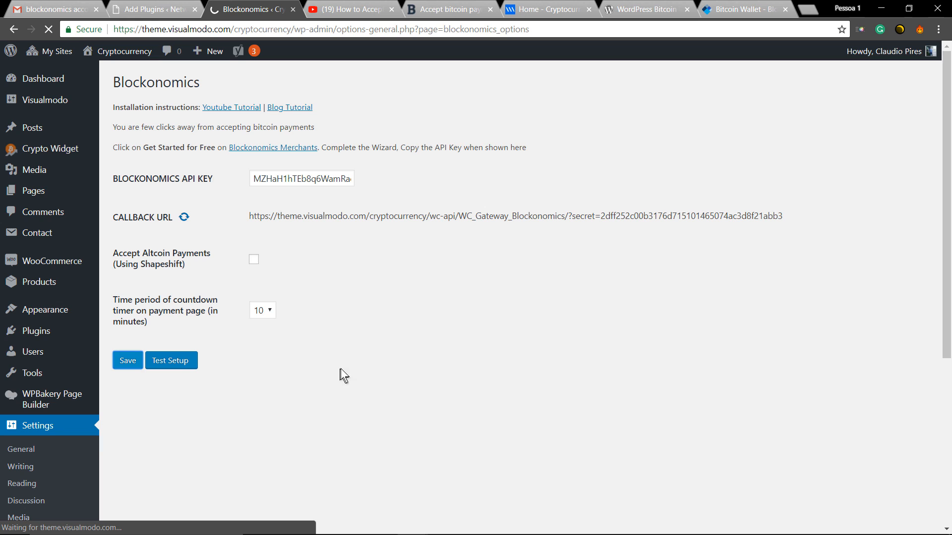
click(128, 360)
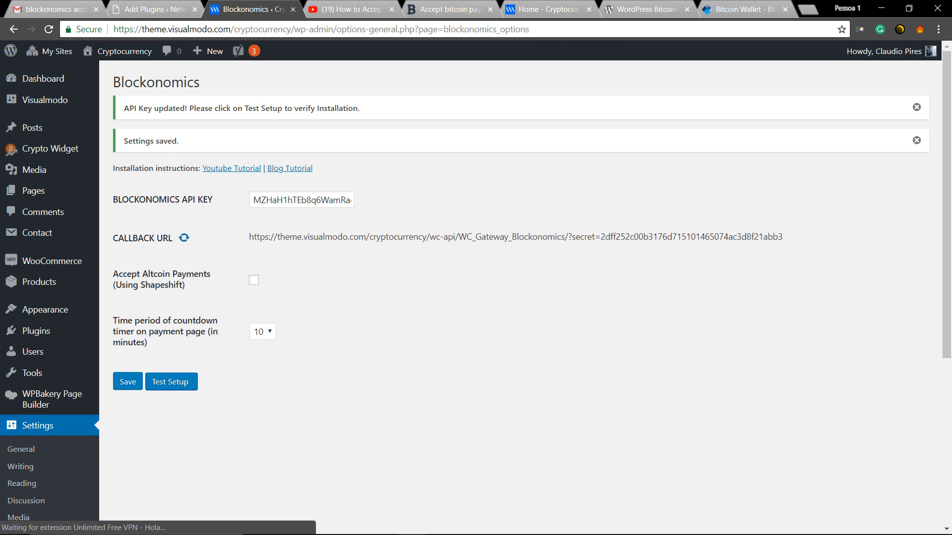
mouse_move(312, 314)
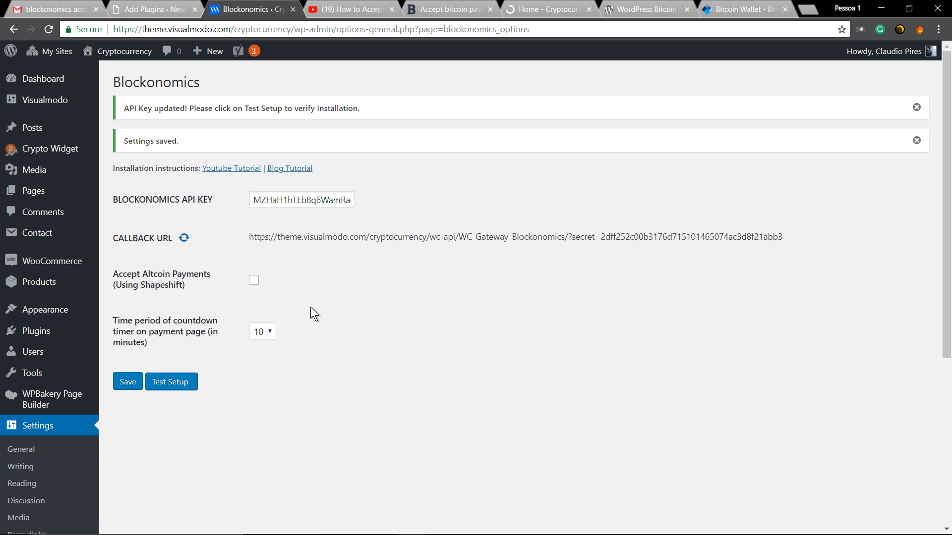
mouse_move(184, 188)
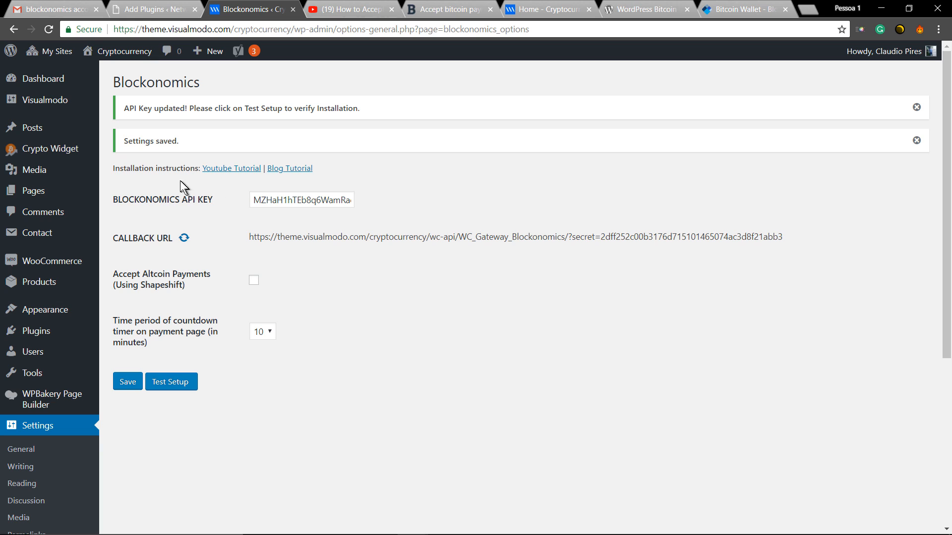
mouse_move(290, 169)
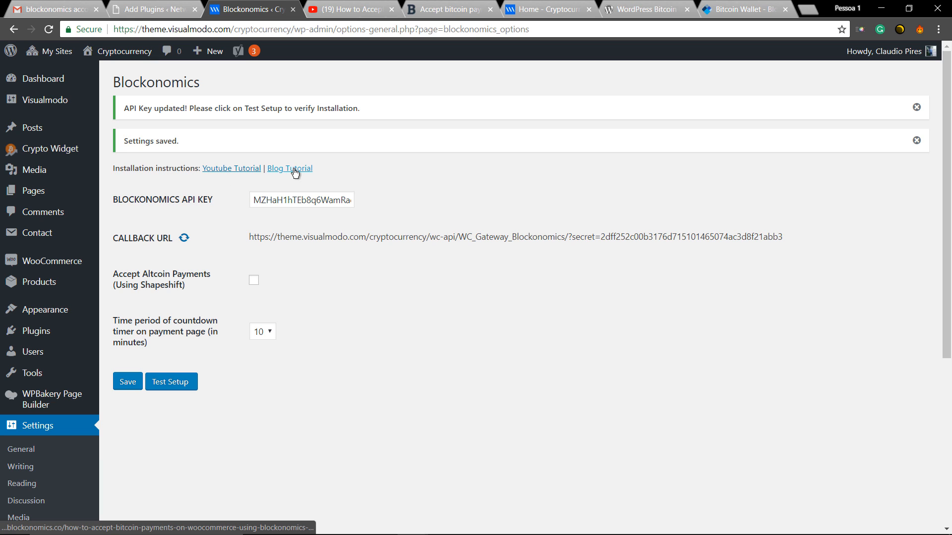
mouse_move(185, 237)
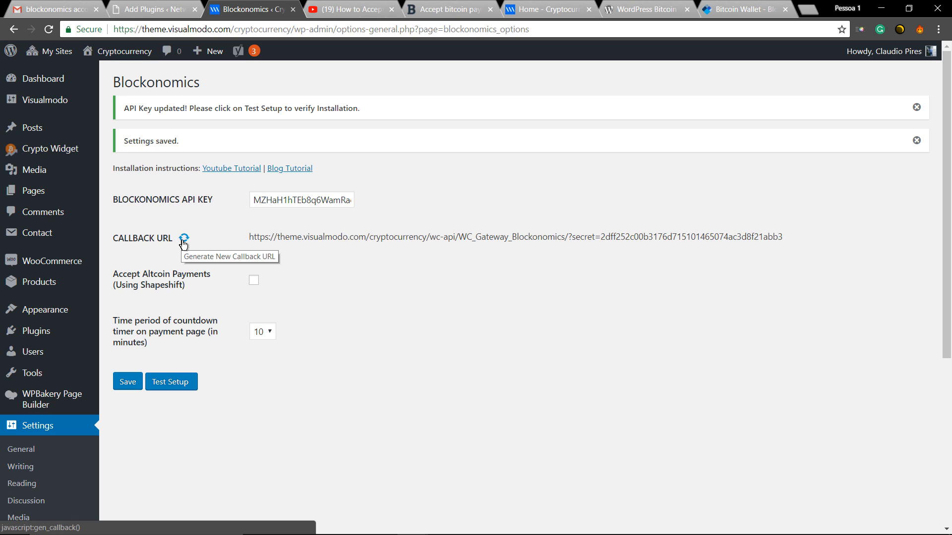
mouse_move(174, 380)
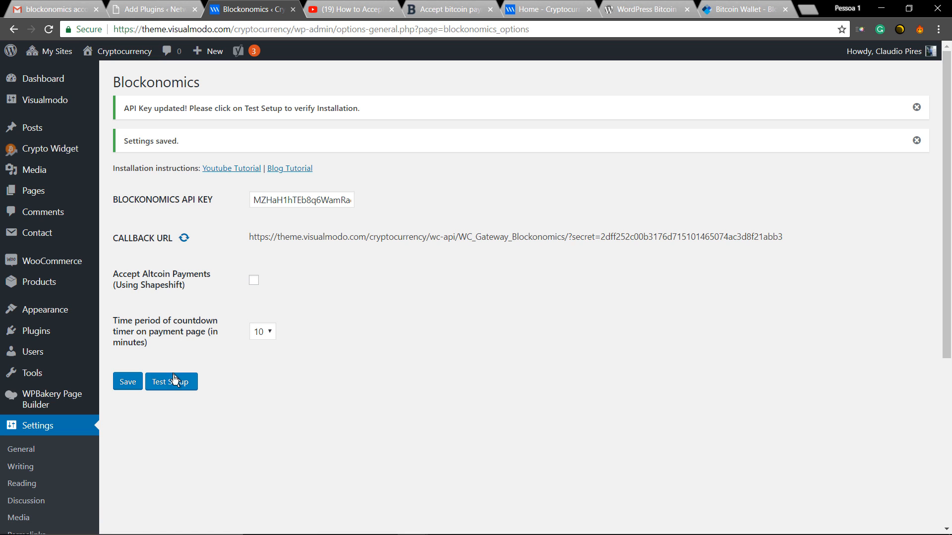
click(171, 380)
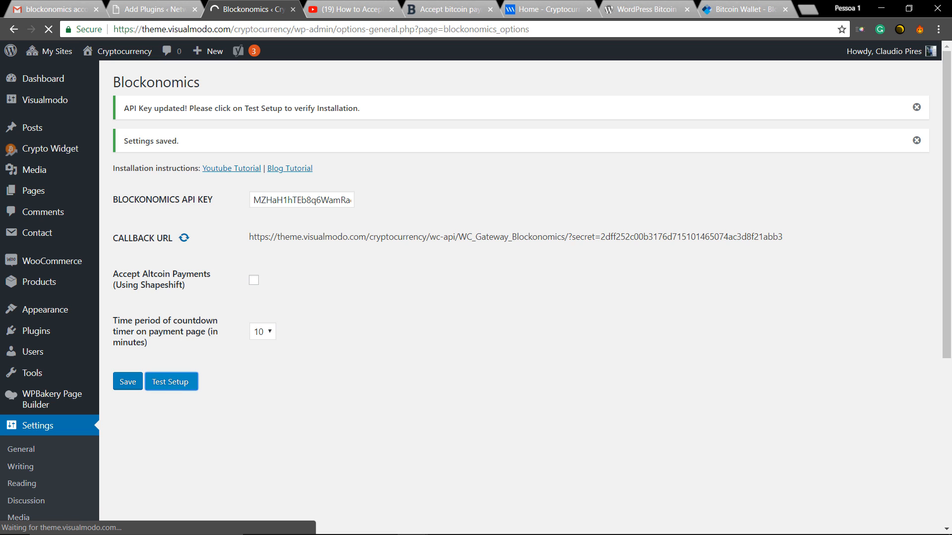
click(171, 380)
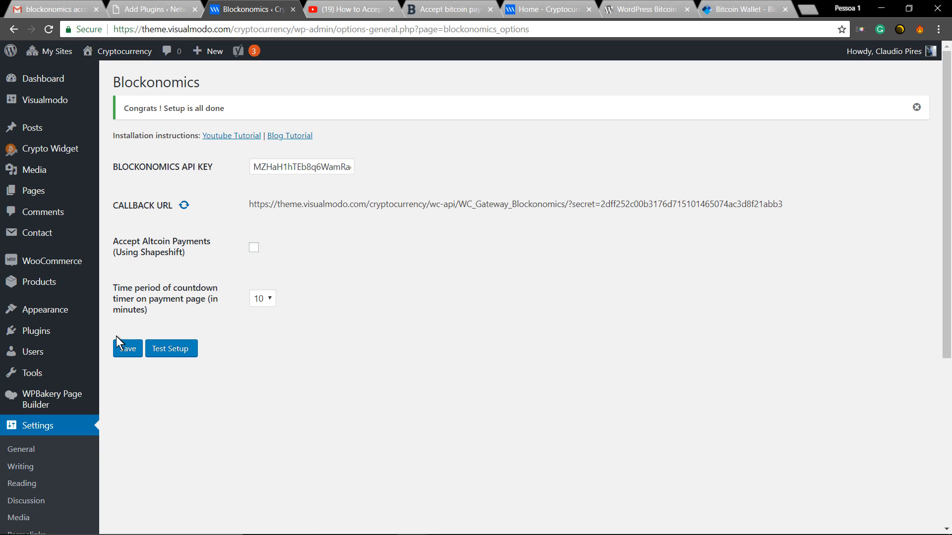
Step: Save the verified Blockonomics settings and switch to the Cryptocurrency shop's products page
click(128, 348)
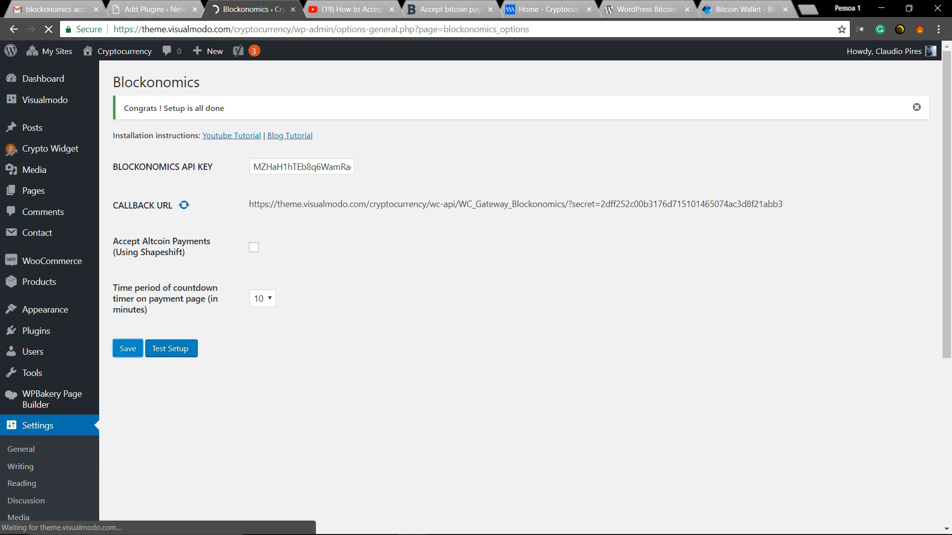
click(128, 348)
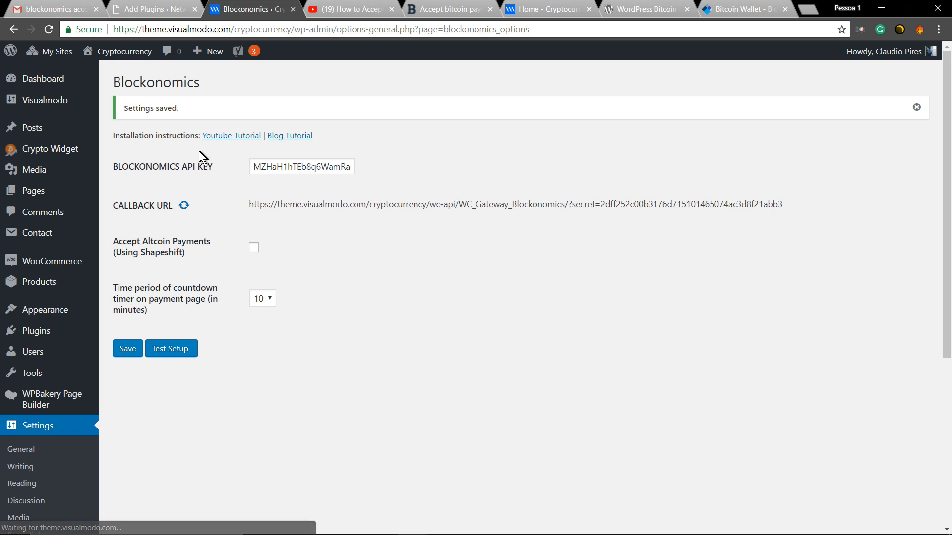
mouse_move(319, 48)
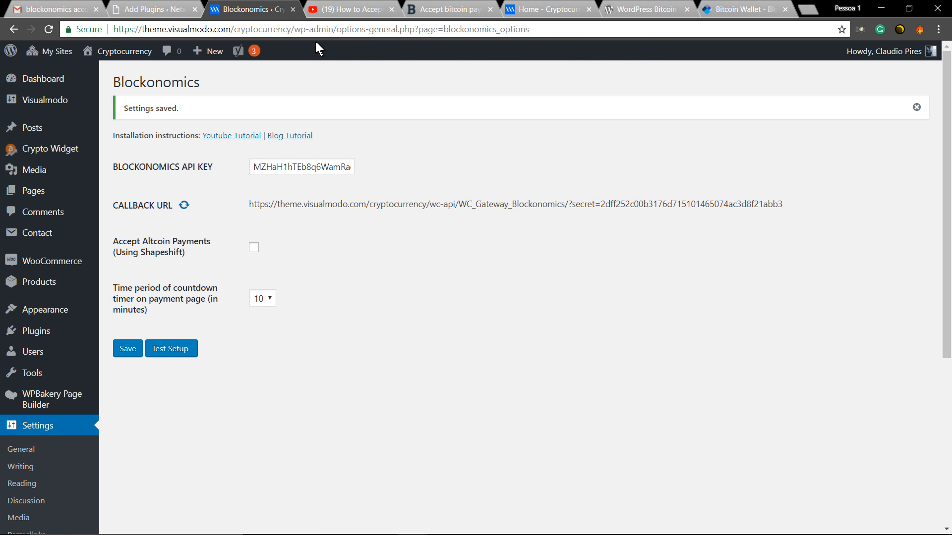
click(543, 9)
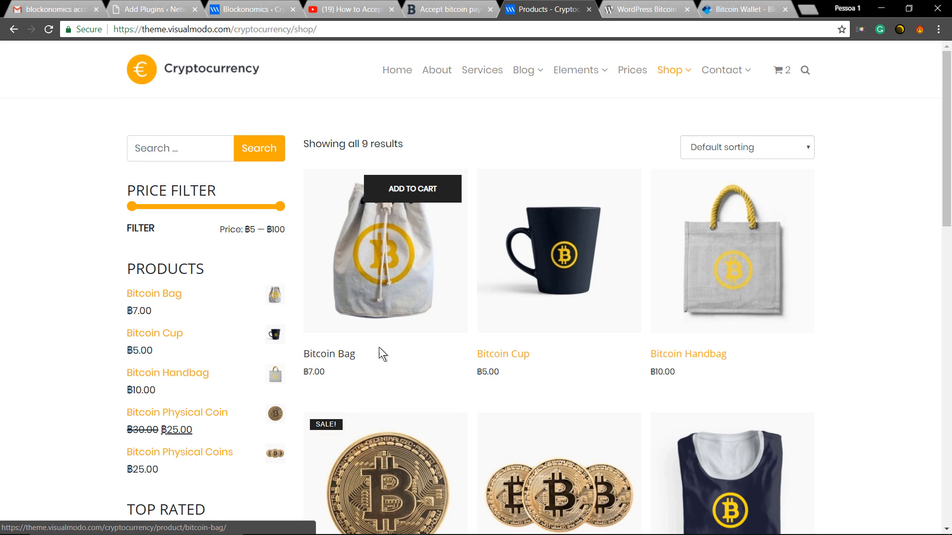
mouse_move(756, 124)
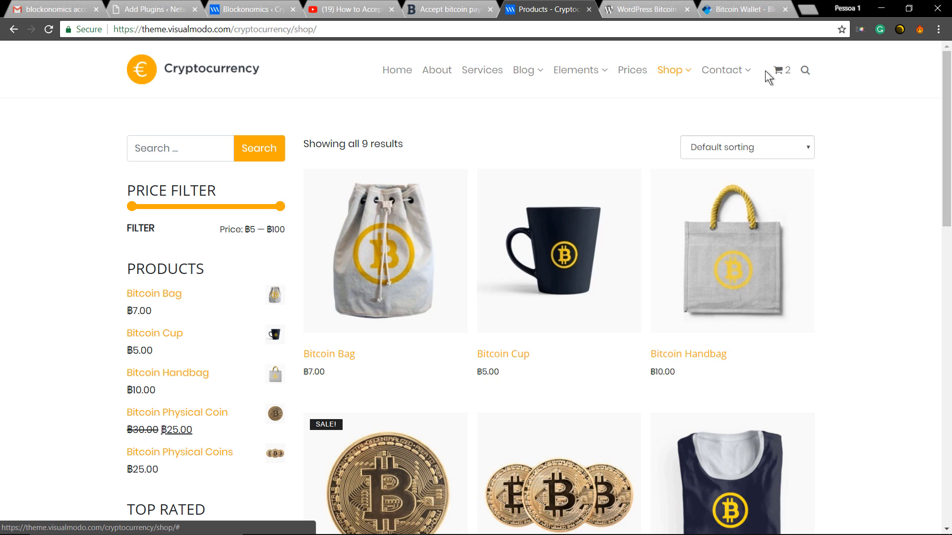
Step: View the cart with the Bitcoin Cup and Bitcoin Wallet and proceed to checkout
click(783, 69)
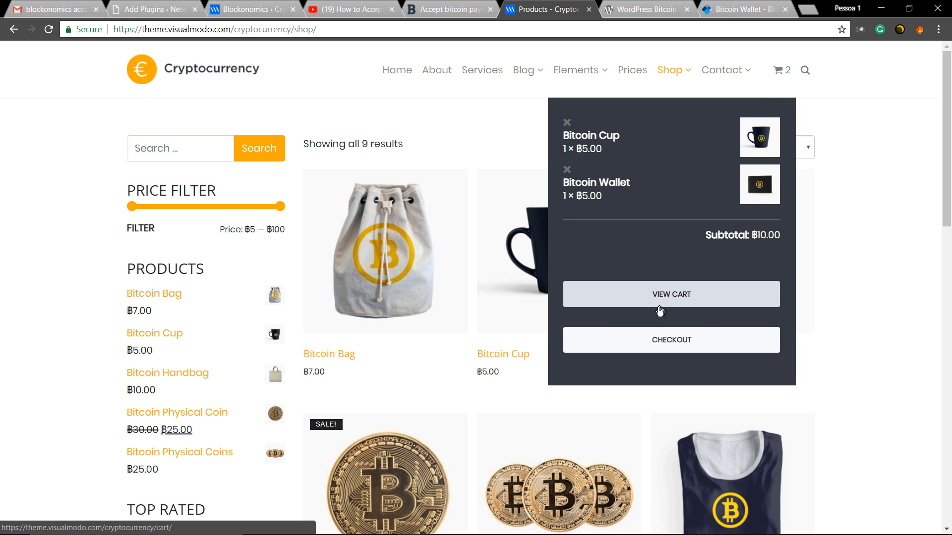
click(671, 294)
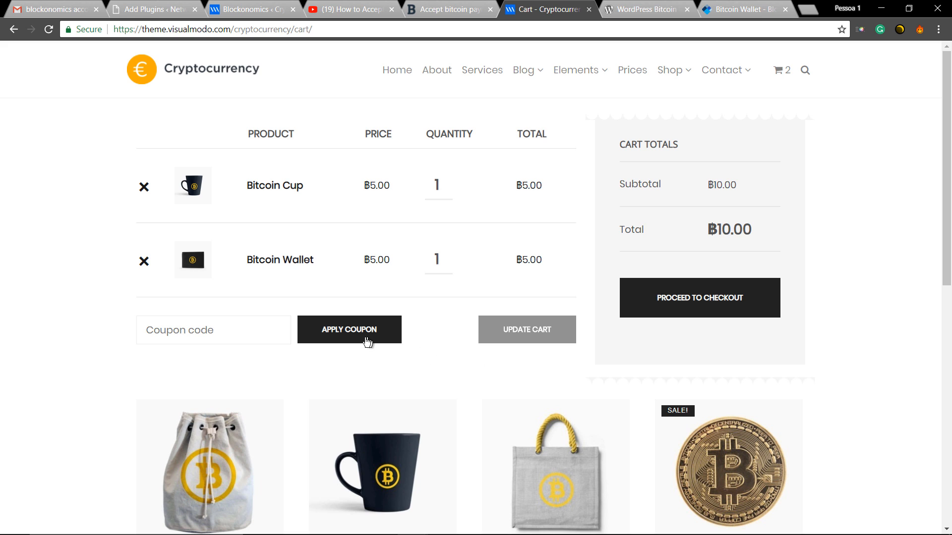
click(699, 298)
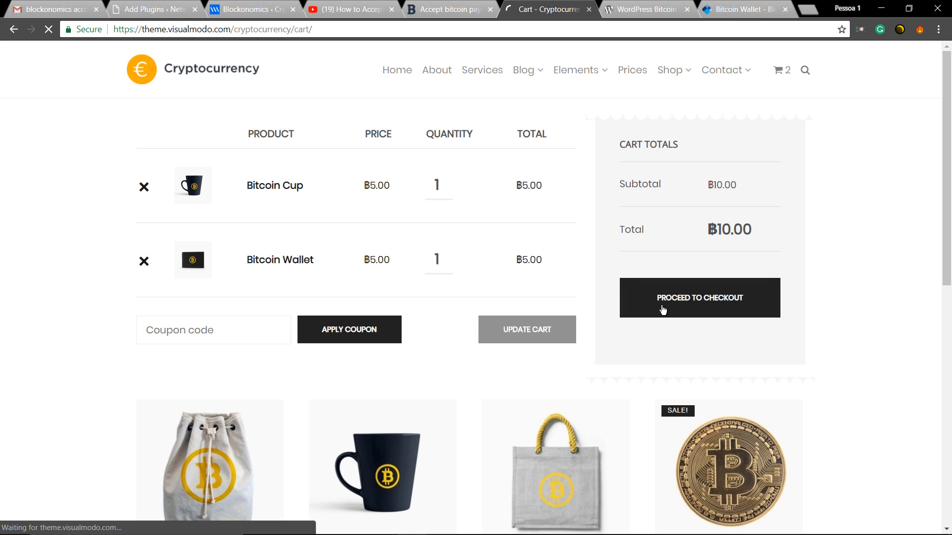
click(699, 298)
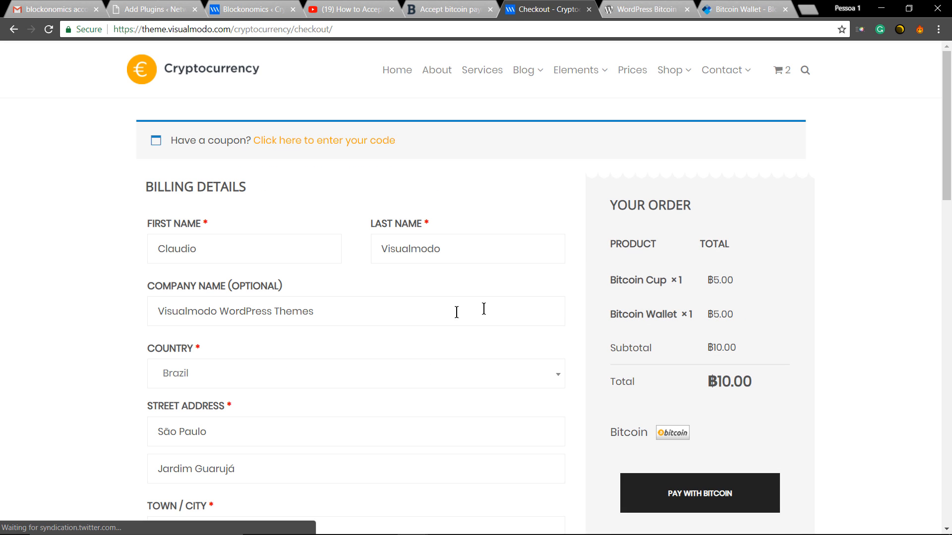
Step: Place the order with Pay with Bitcoin, reaching the payment page with address, QR code and amount
scroll(down, 3)
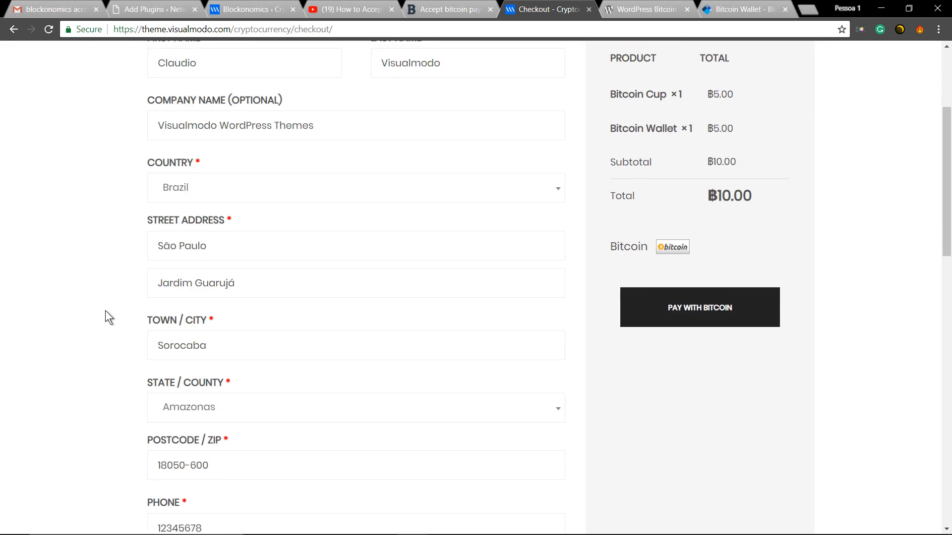
scroll(down, 3)
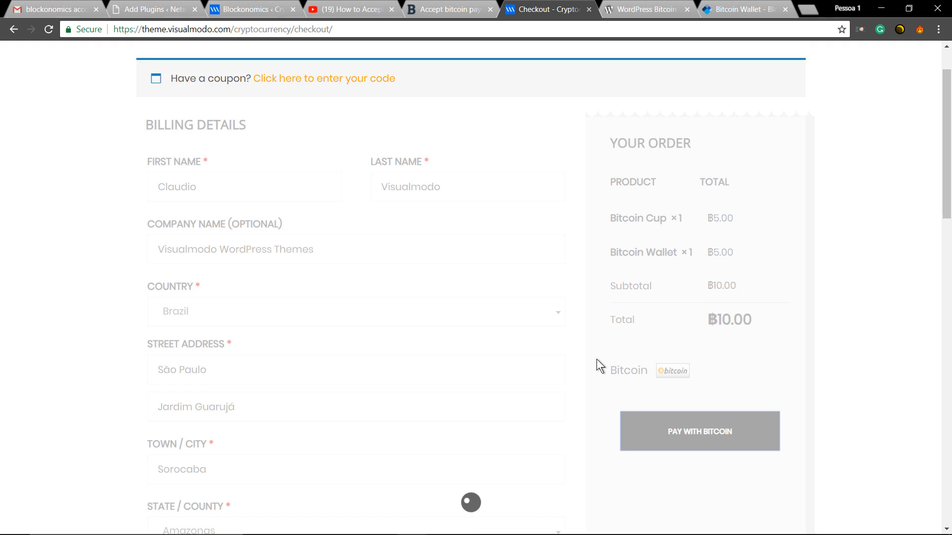
click(699, 431)
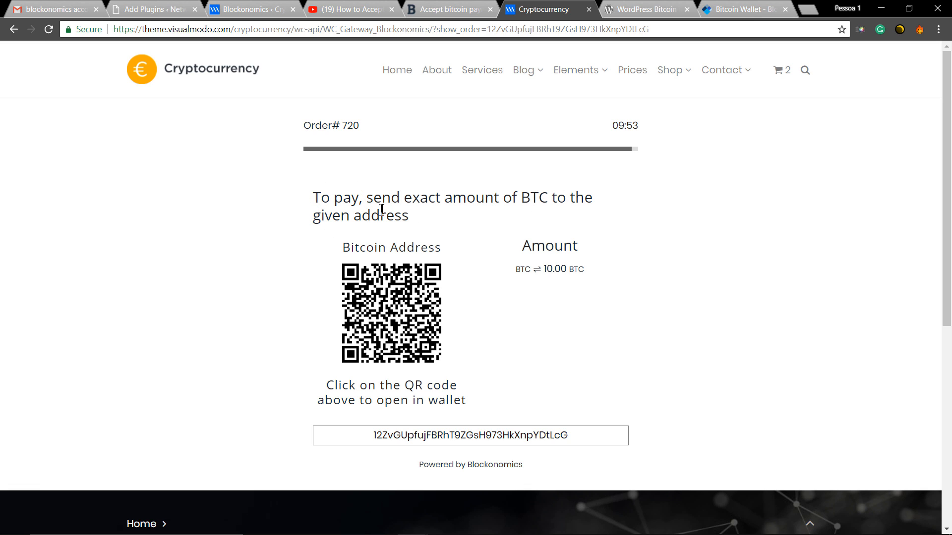
mouse_move(505, 340)
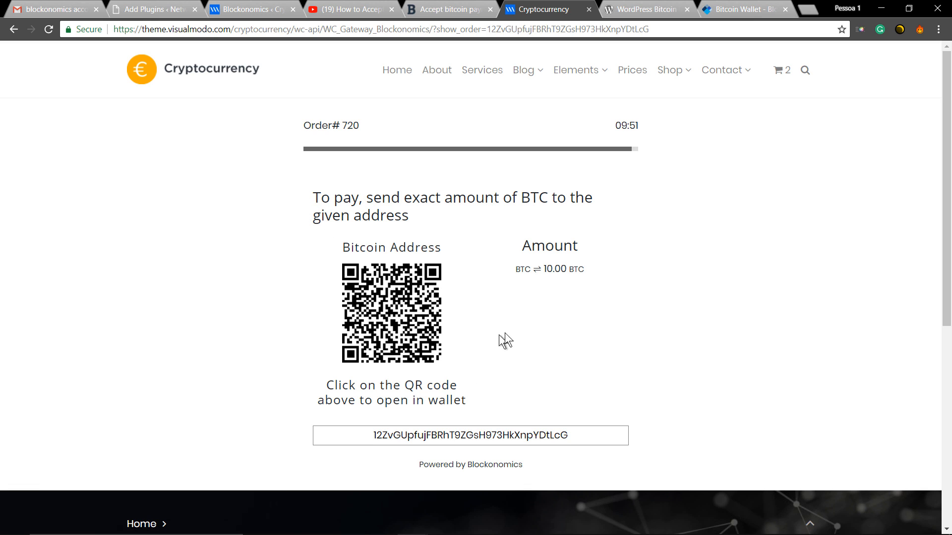
mouse_move(536, 315)
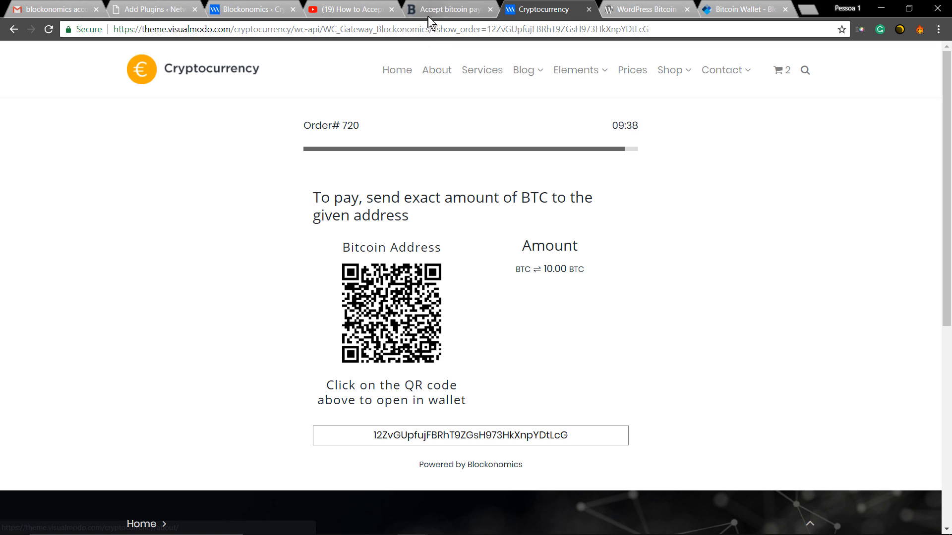
Step: Return to the Blockonomics merchant settings tab showing the API key and linked xpub
click(249, 9)
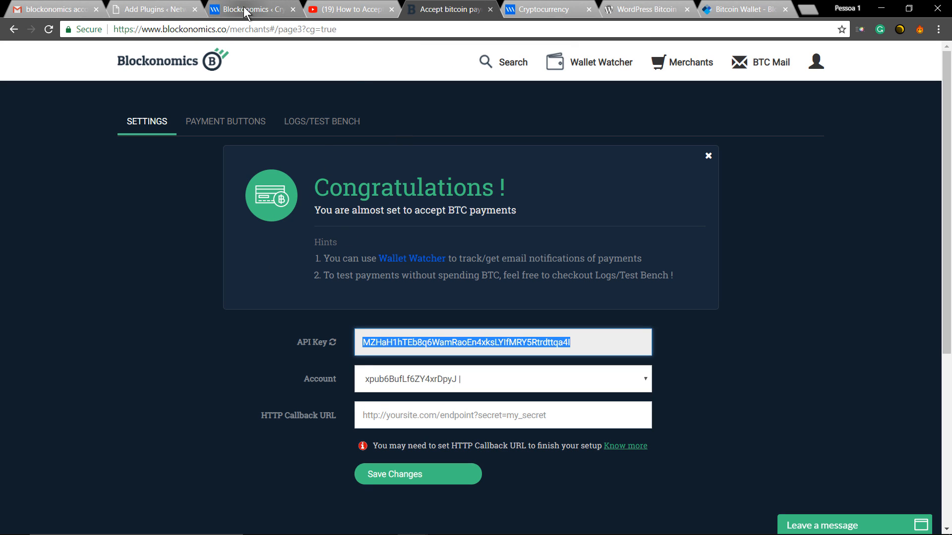
mouse_move(643, 9)
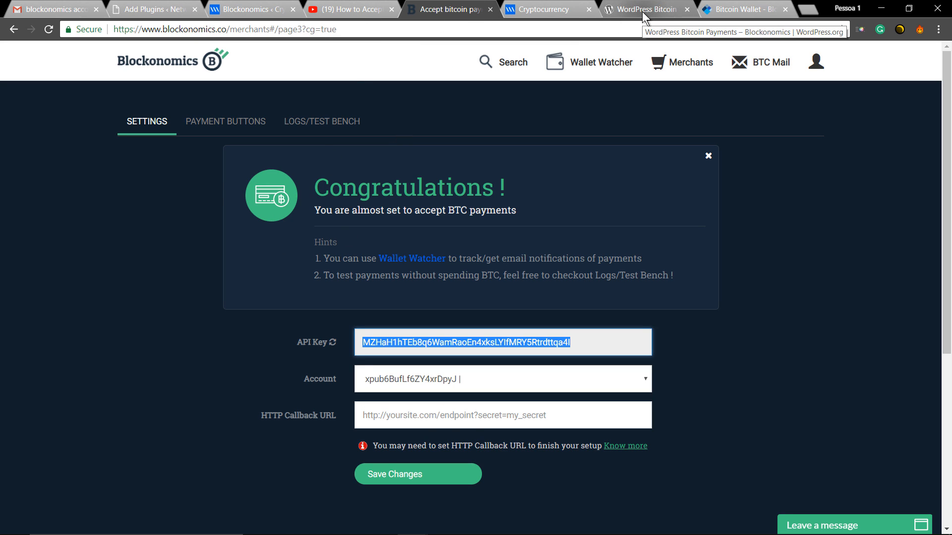
Step: Switch to the WordPress.org page for the WordPress Bitcoin Payments – Blockonomics plugin
click(640, 9)
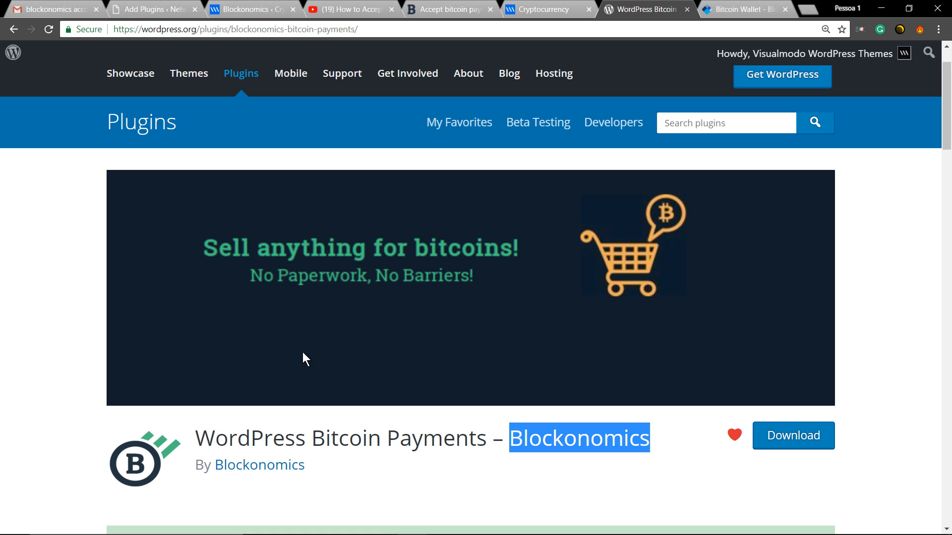